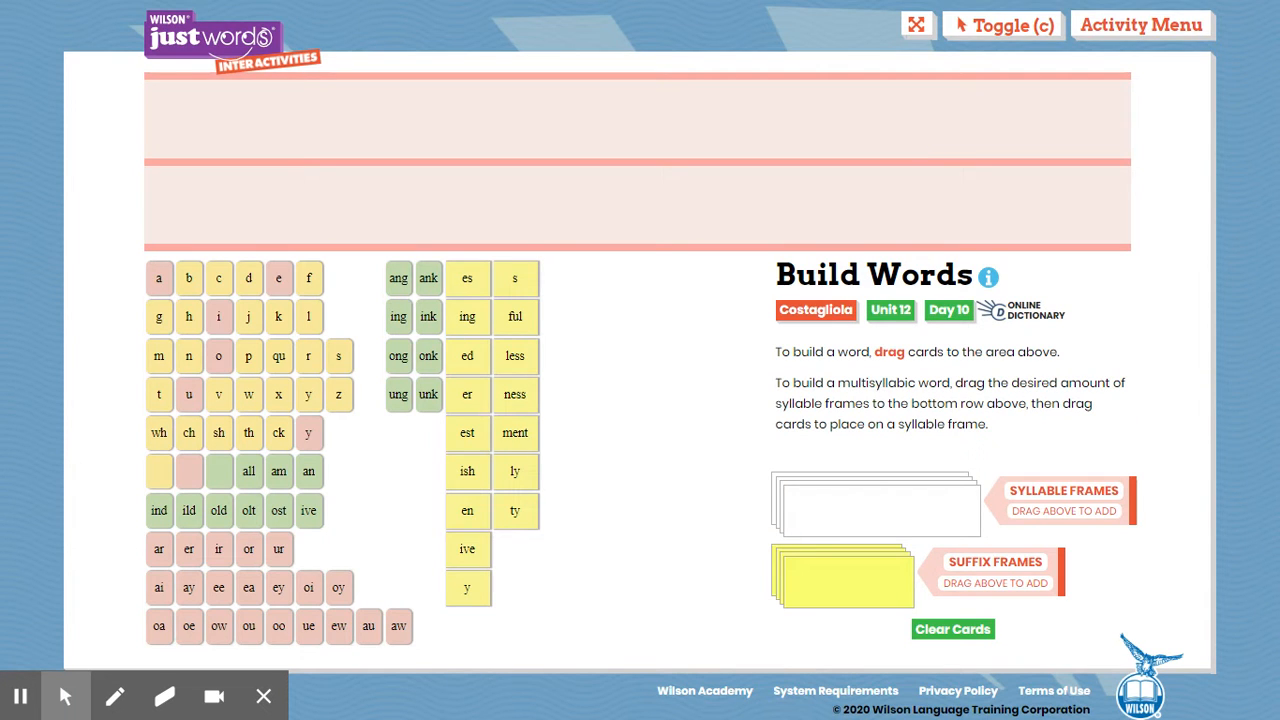
{"action": "mouse_move", "coordinate": [932, 132]}
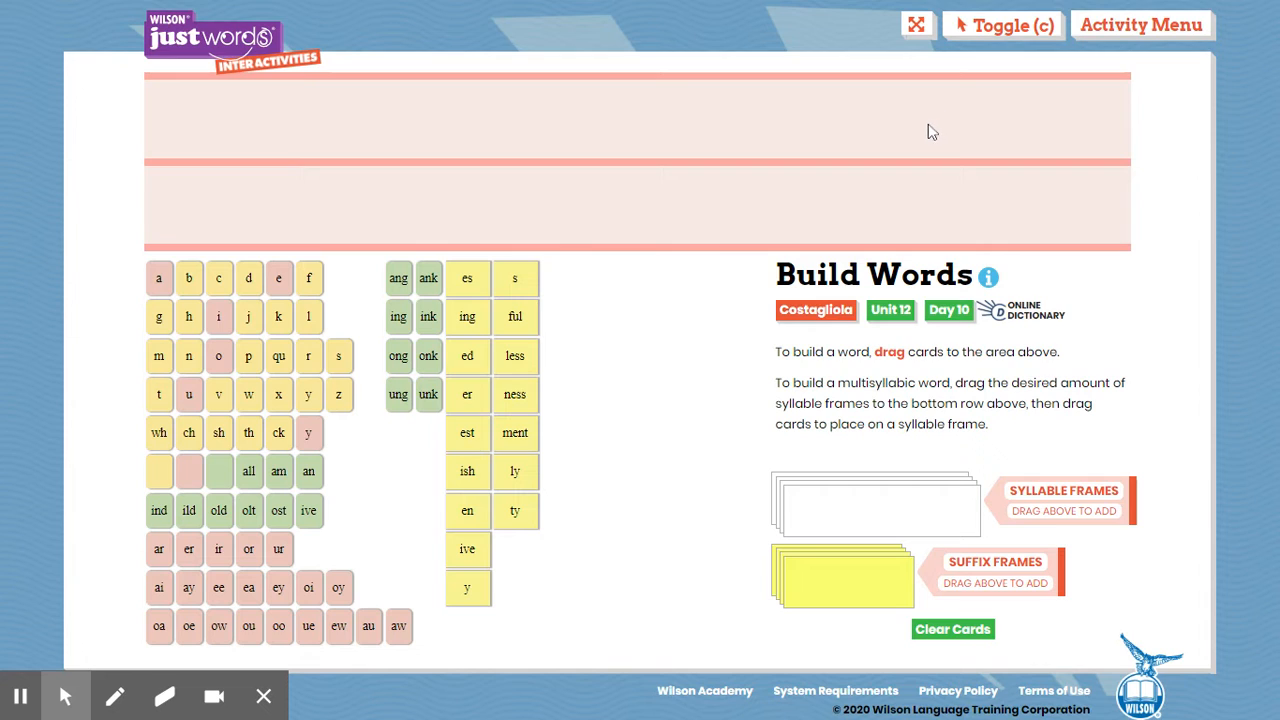
{"action": "mouse_move", "coordinate": [938, 158]}
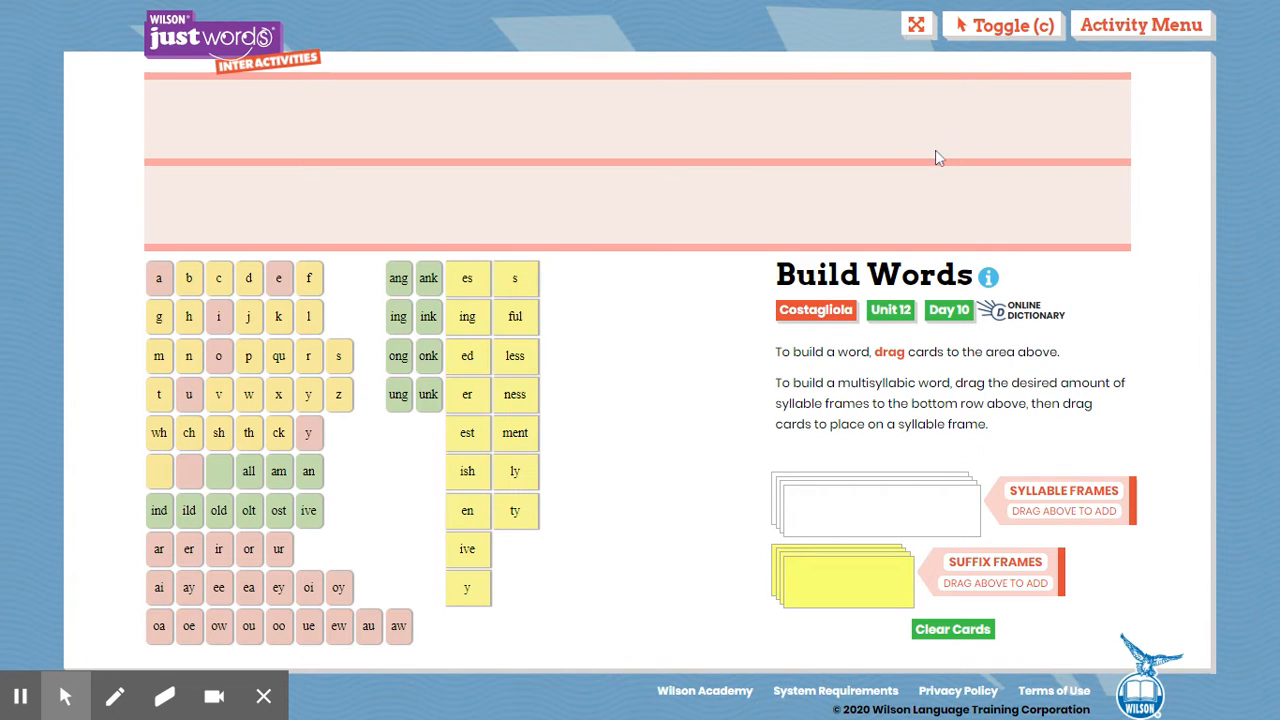
{"action": "mouse_move", "coordinate": [916, 192]}
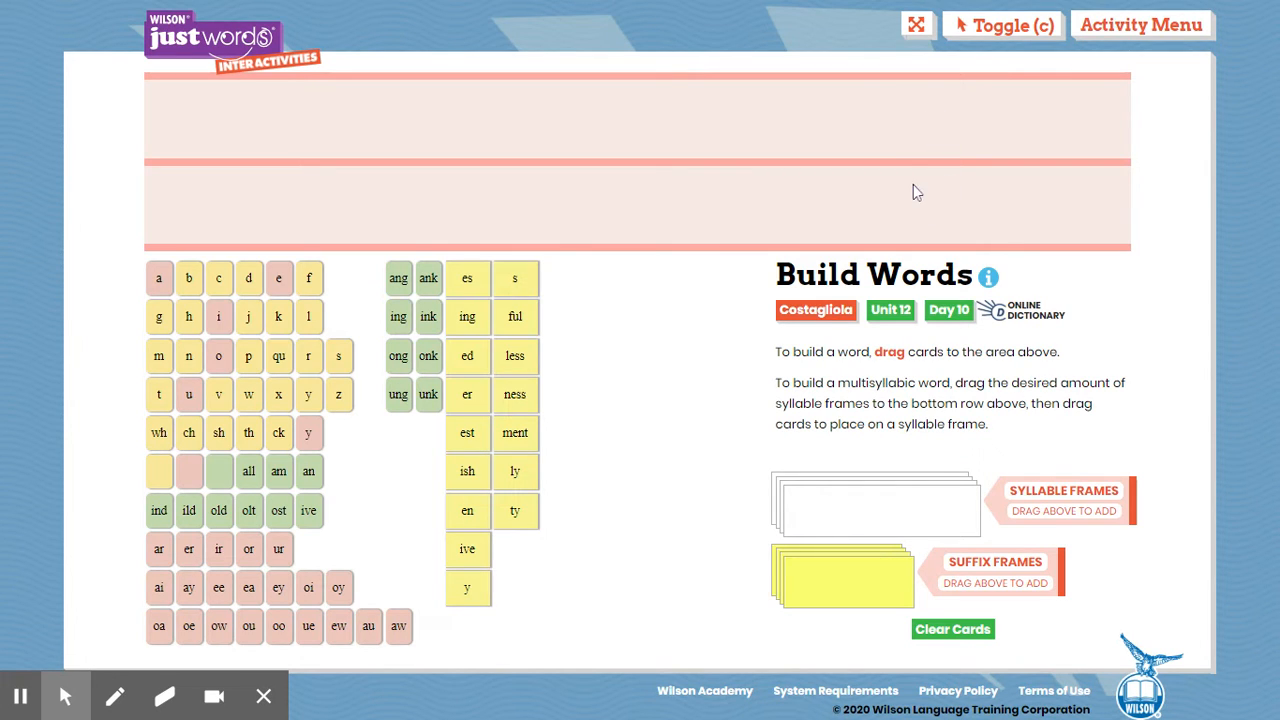
{"action": "mouse_move", "coordinate": [872, 148]}
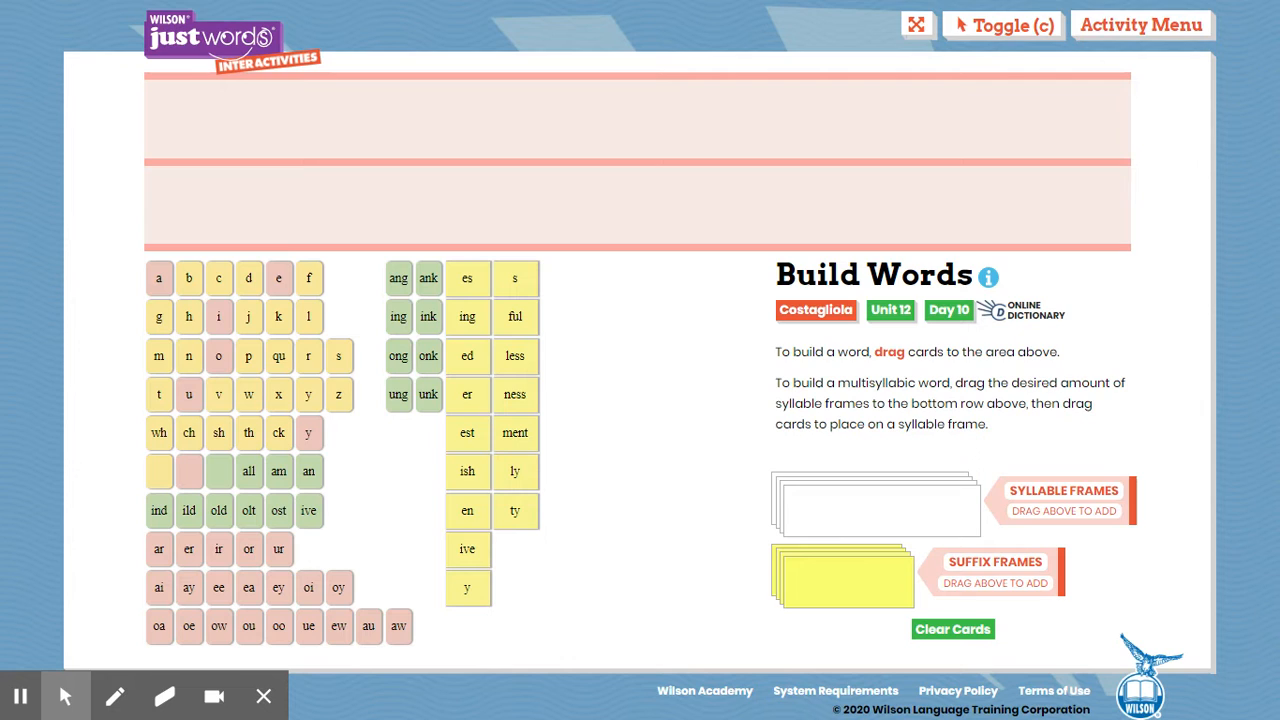
{"action": "mouse_move", "coordinate": [874, 146]}
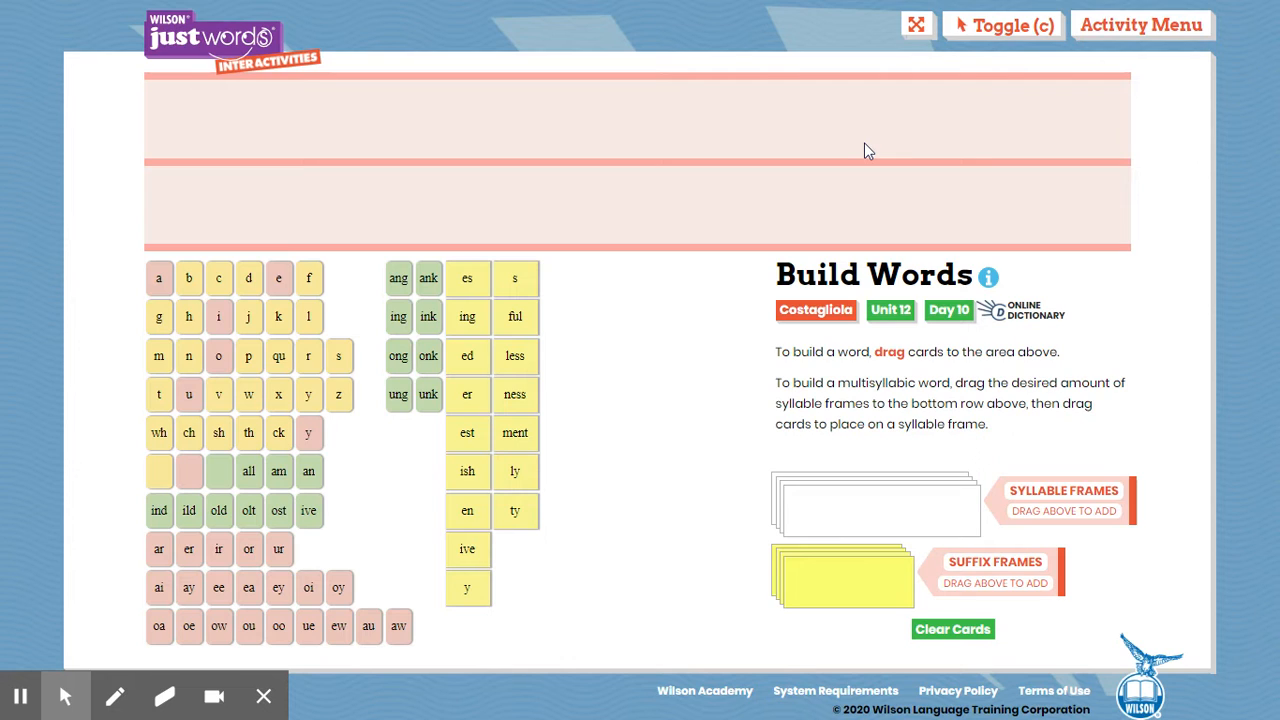
{"action": "mouse_move", "coordinate": [848, 144]}
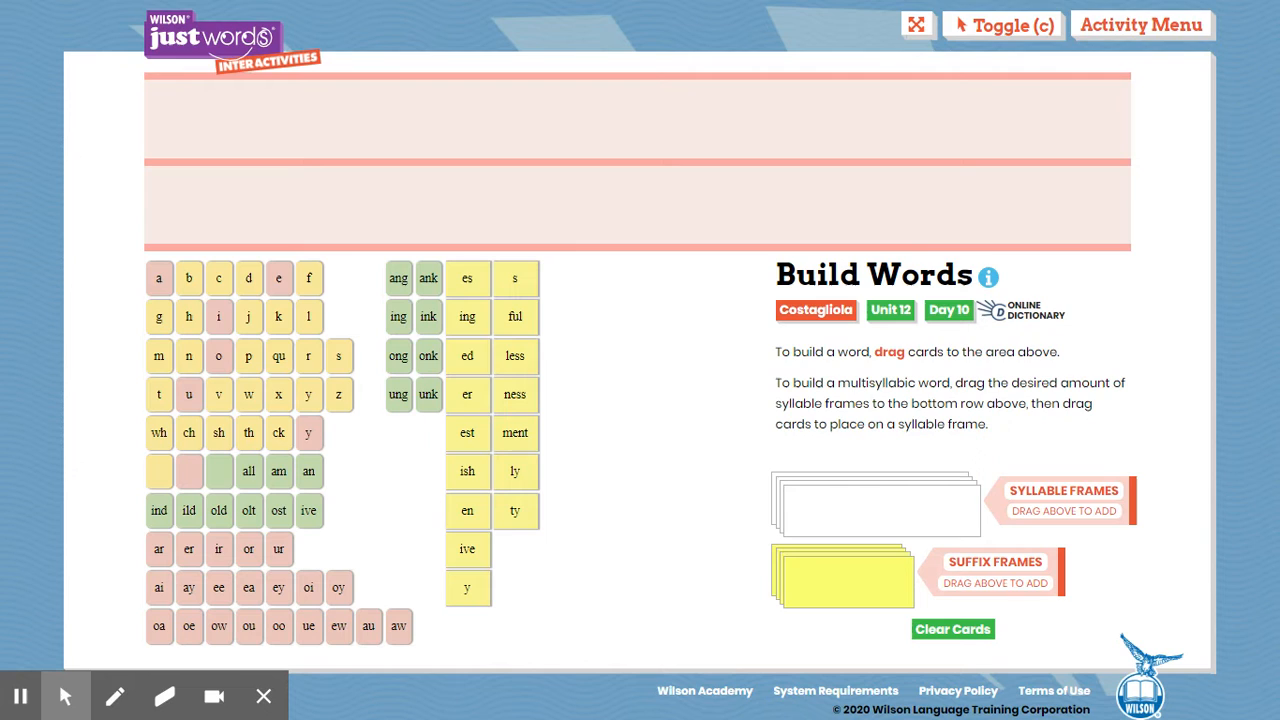
{"action": "mouse_move", "coordinate": [776, 126]}
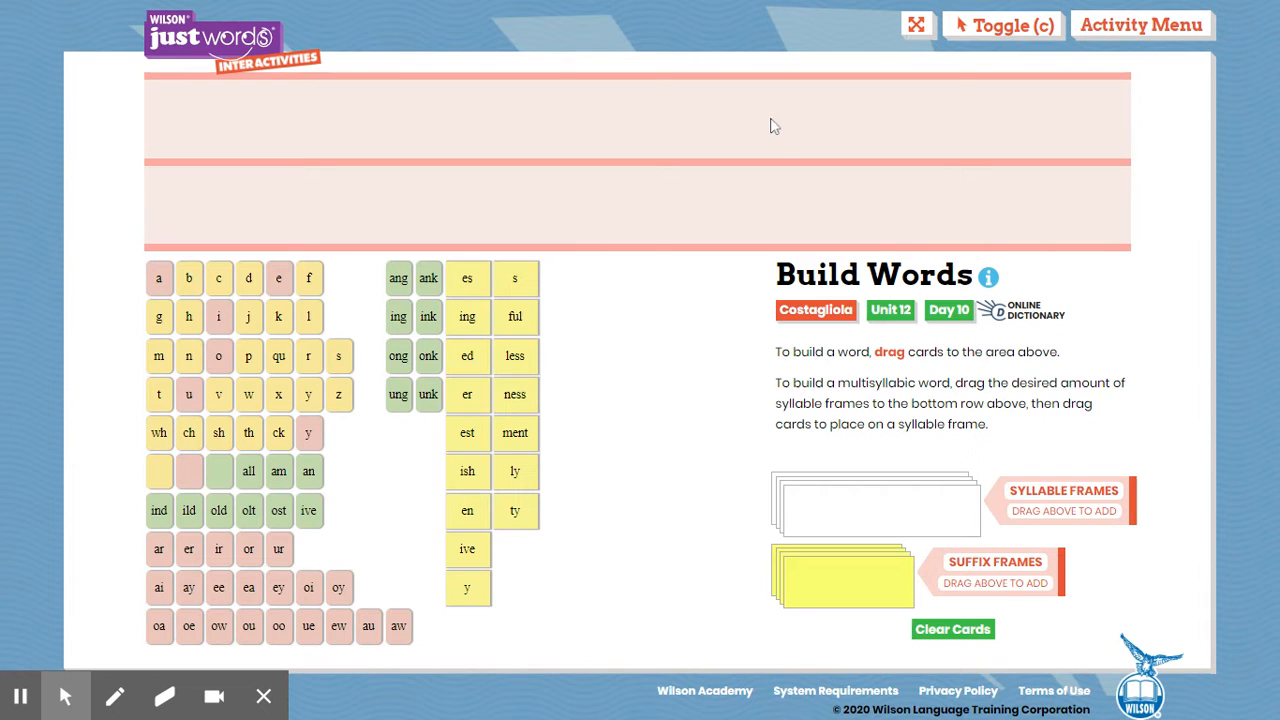
{"action": "mouse_move", "coordinate": [784, 98]}
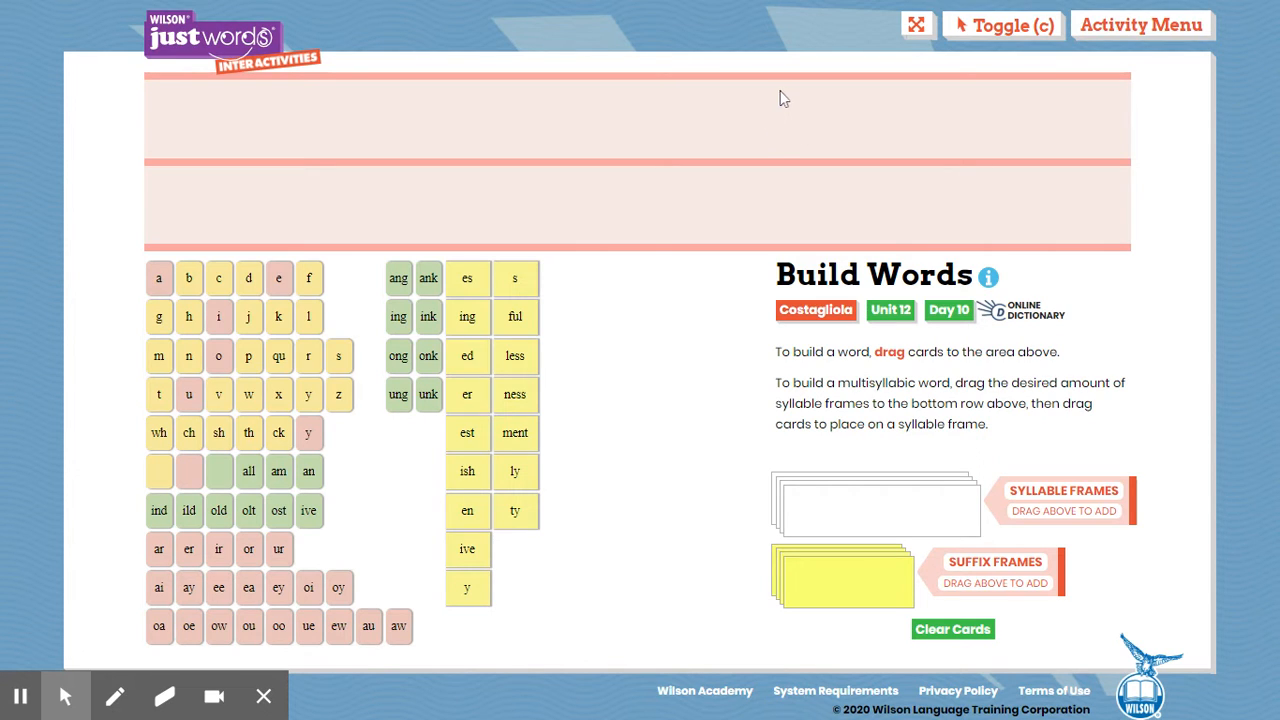
{"action": "mouse_move", "coordinate": [726, 136]}
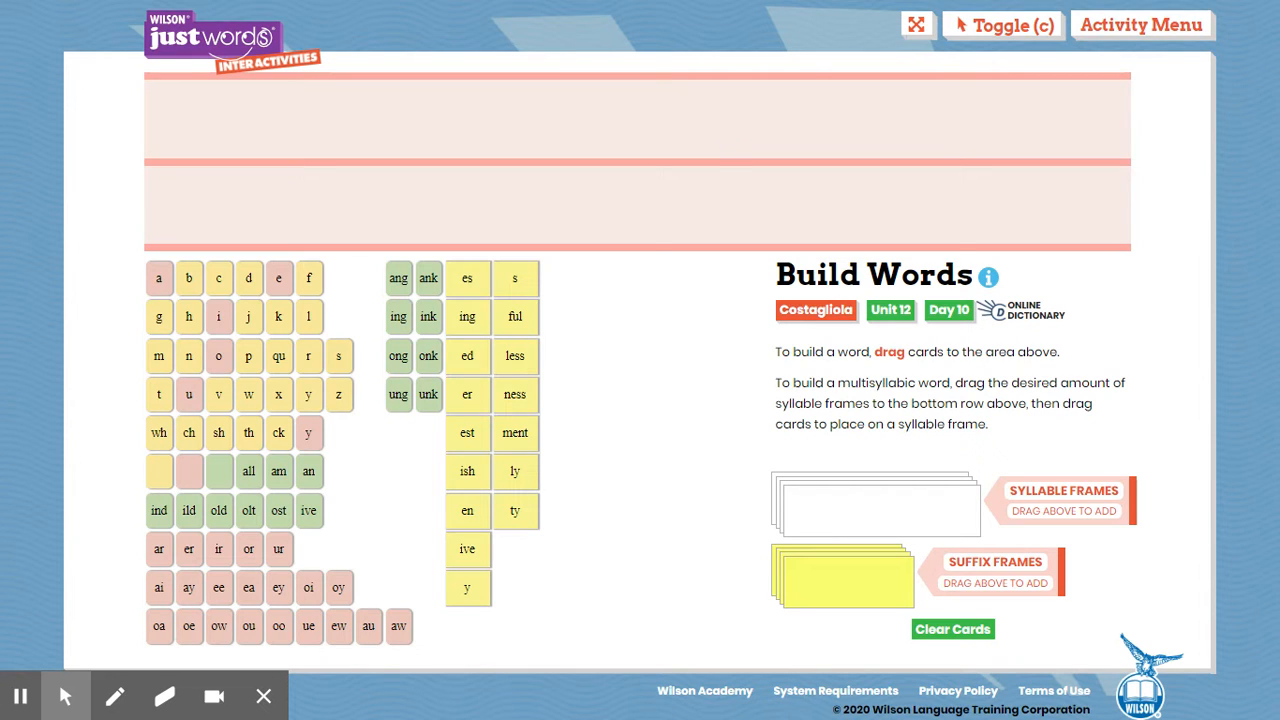
{"action": "mouse_move", "coordinate": [448, 324]}
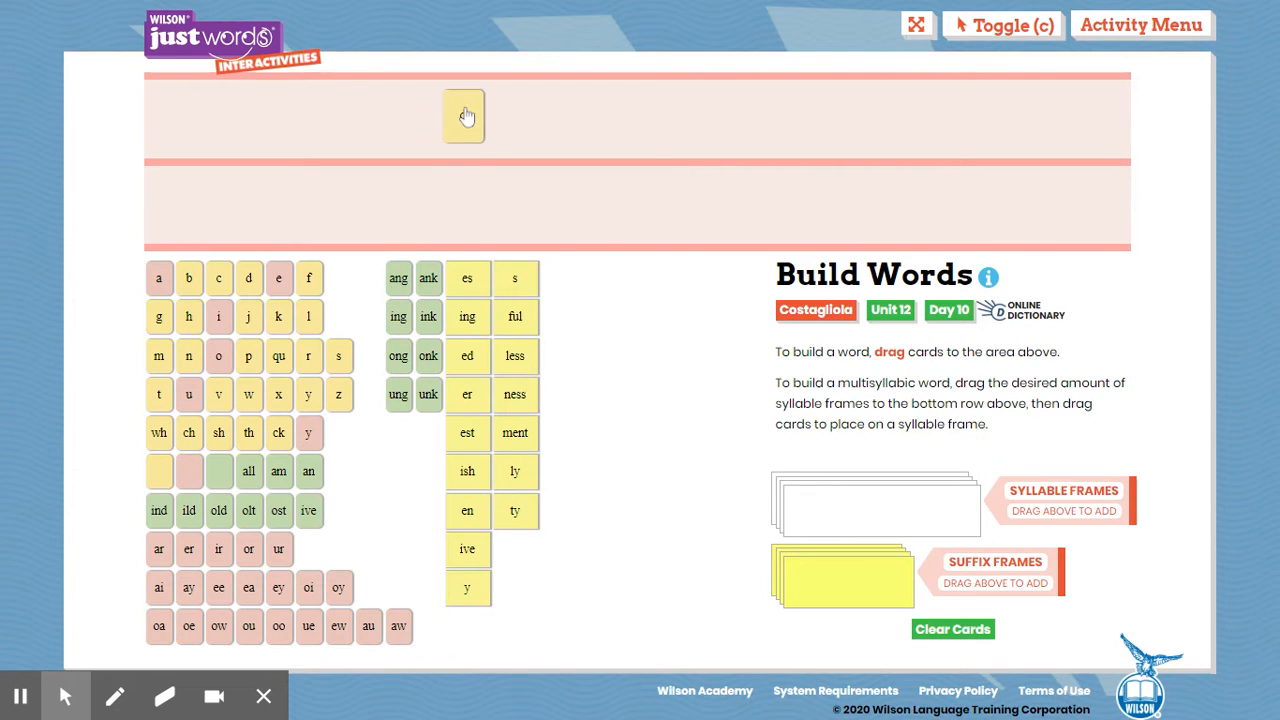
Build d, r, vowel slot, n and the ing suffix across the top row for drowning.
{"action": "left_click_drag", "start_coordinate": [248, 278], "coordinate": [468, 120]}
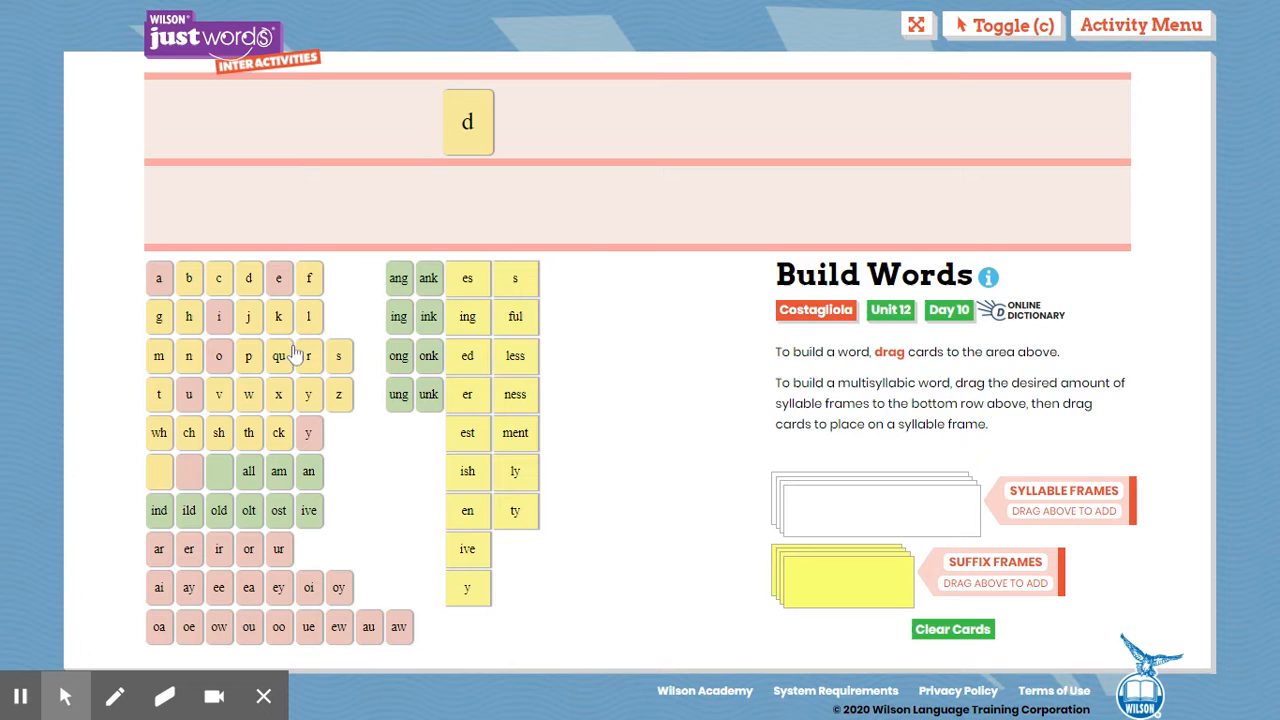
{"action": "left_click_drag", "start_coordinate": [308, 356], "coordinate": [524, 122]}
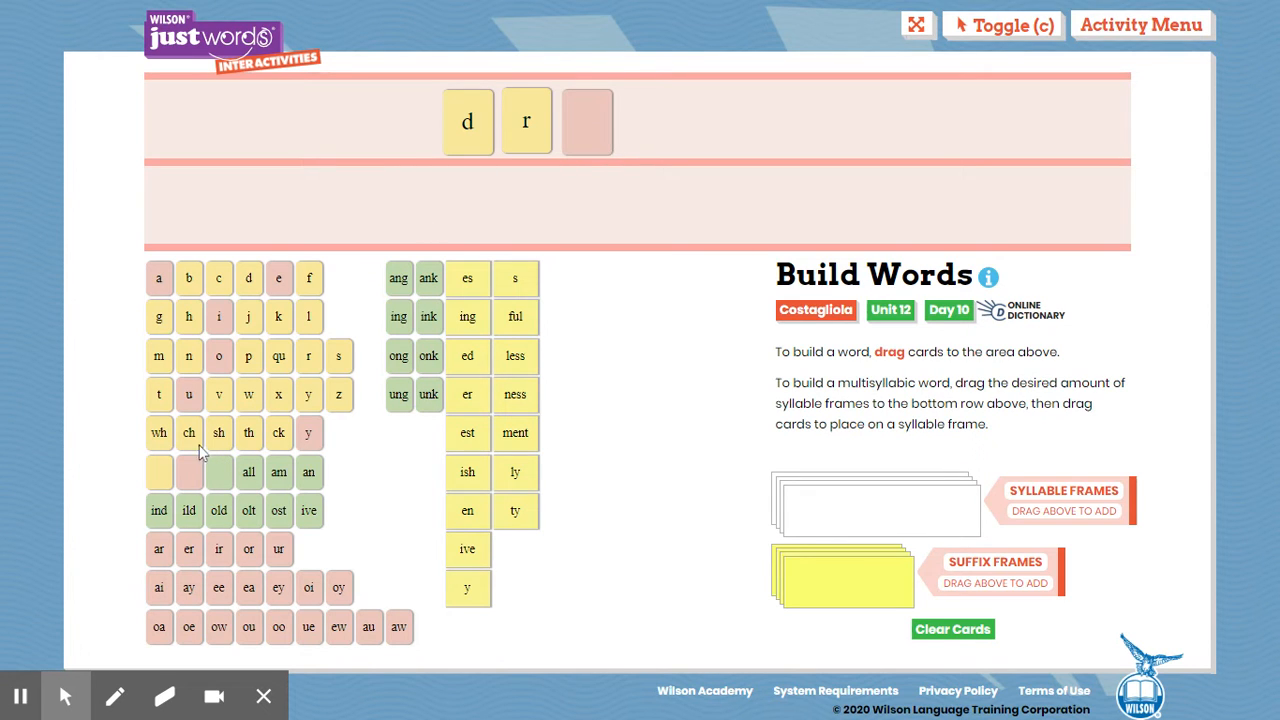
{"action": "left_click_drag", "start_coordinate": [188, 356], "coordinate": [648, 120]}
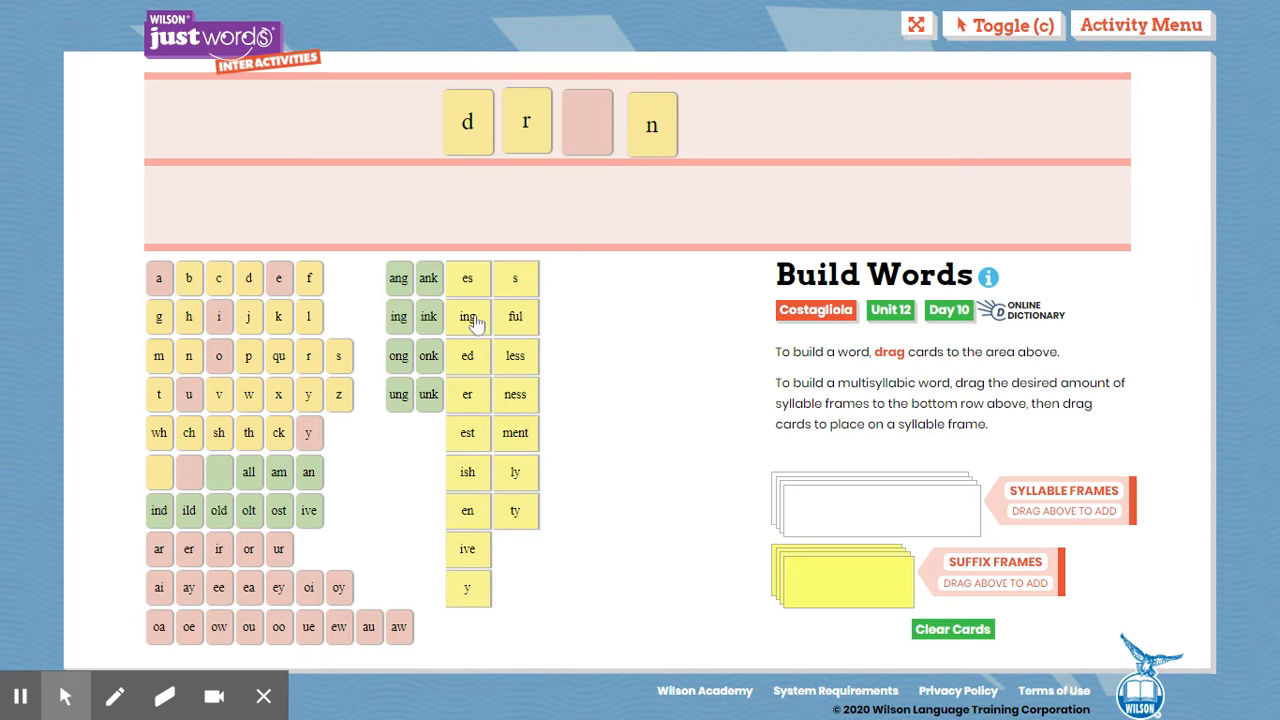
{"action": "left_click_drag", "start_coordinate": [468, 316], "coordinate": [724, 120]}
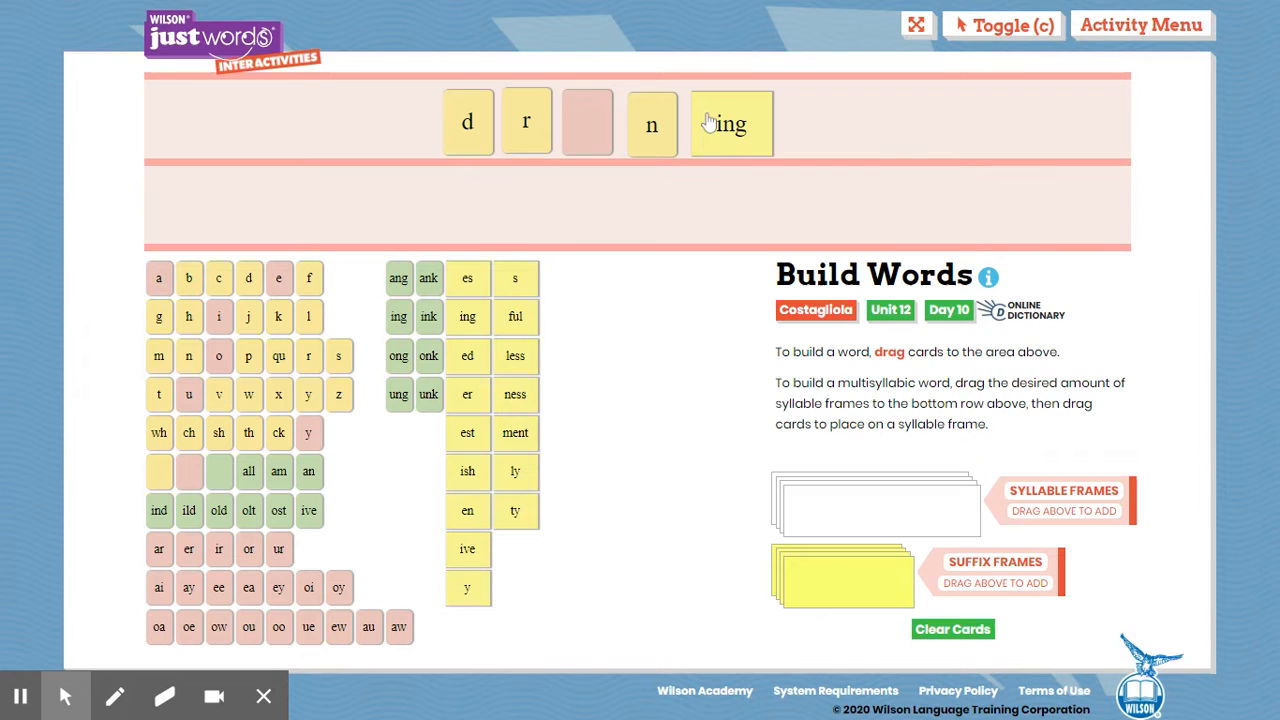
{"action": "mouse_move", "coordinate": [630, 186]}
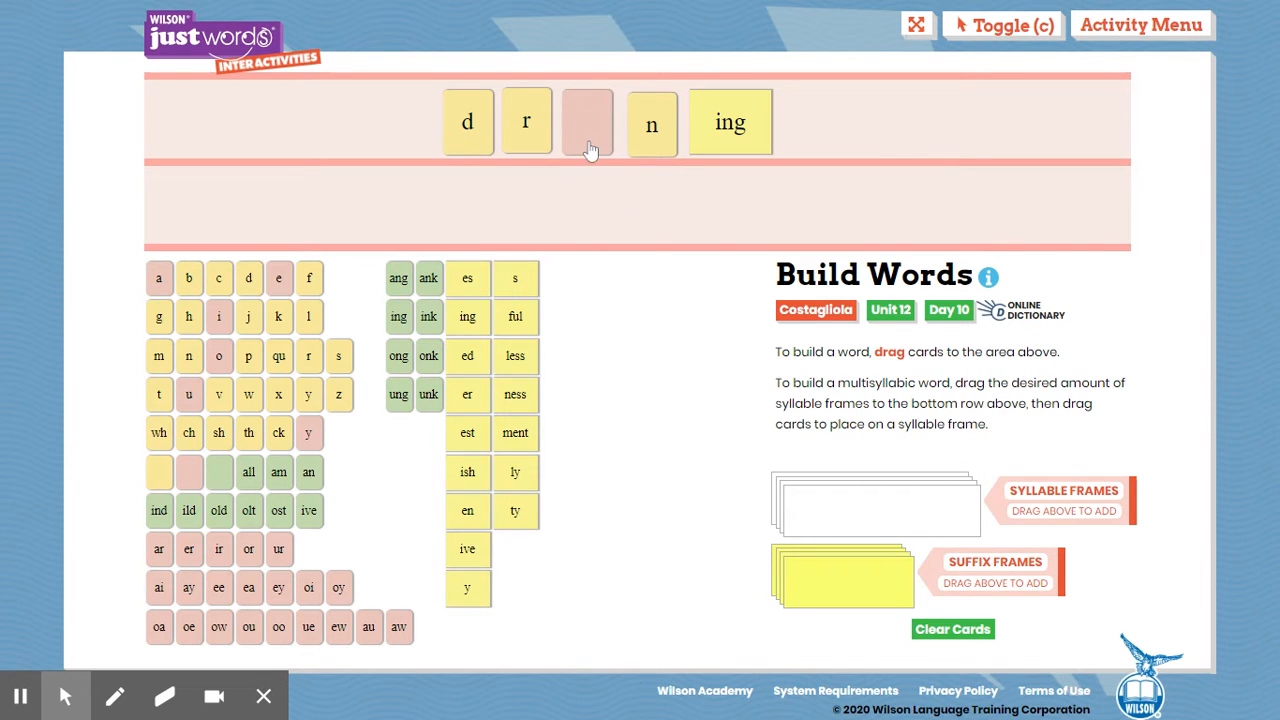
{"action": "mouse_move", "coordinate": [594, 156]}
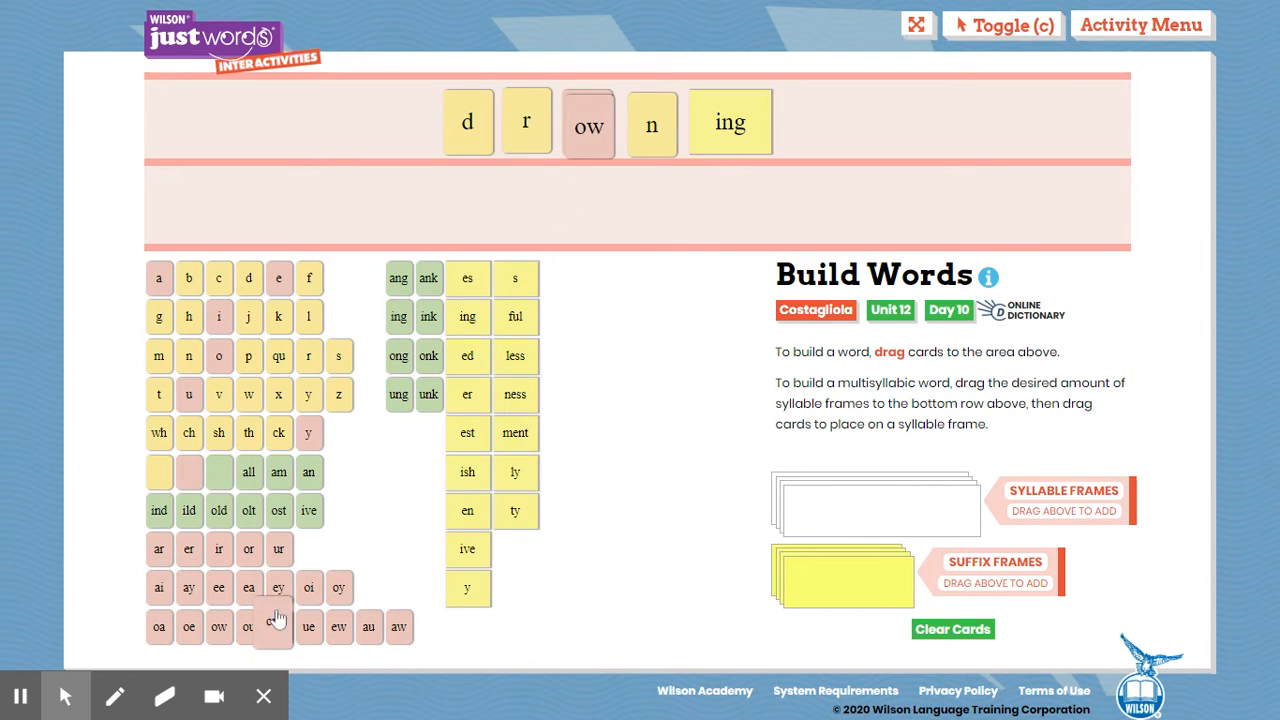
Try ou in the vowel slot, then leave ow and ou side by side below the word.
{"action": "left_click_drag", "start_coordinate": [278, 628], "coordinate": [656, 204]}
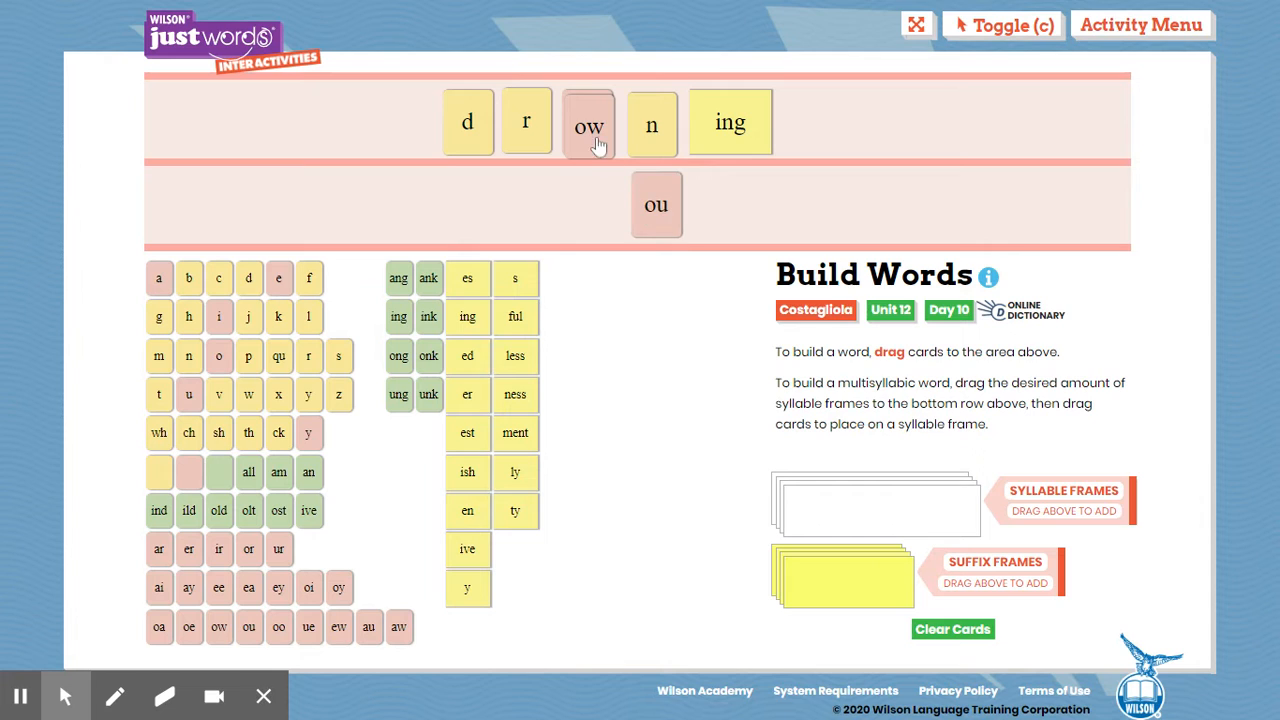
{"action": "left_click_drag", "start_coordinate": [588, 122], "coordinate": [568, 204]}
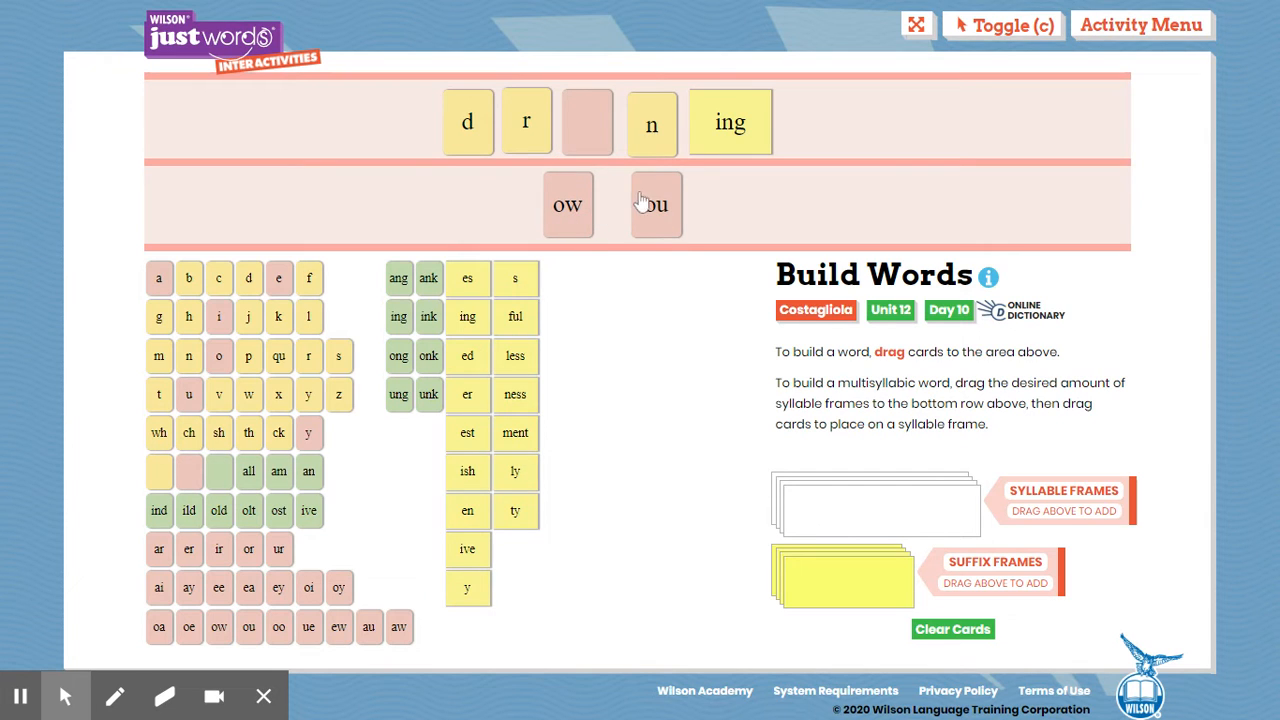
{"action": "left_click_drag", "start_coordinate": [656, 204], "coordinate": [588, 122]}
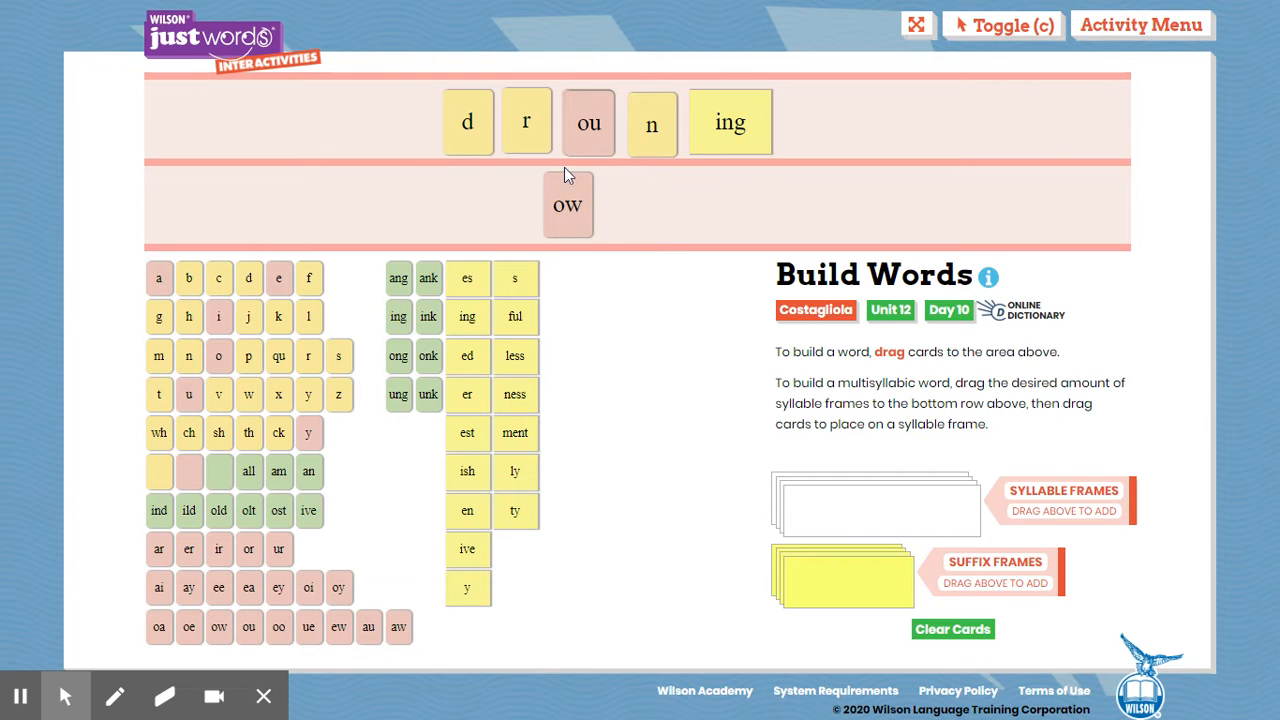
{"action": "mouse_move", "coordinate": [608, 100]}
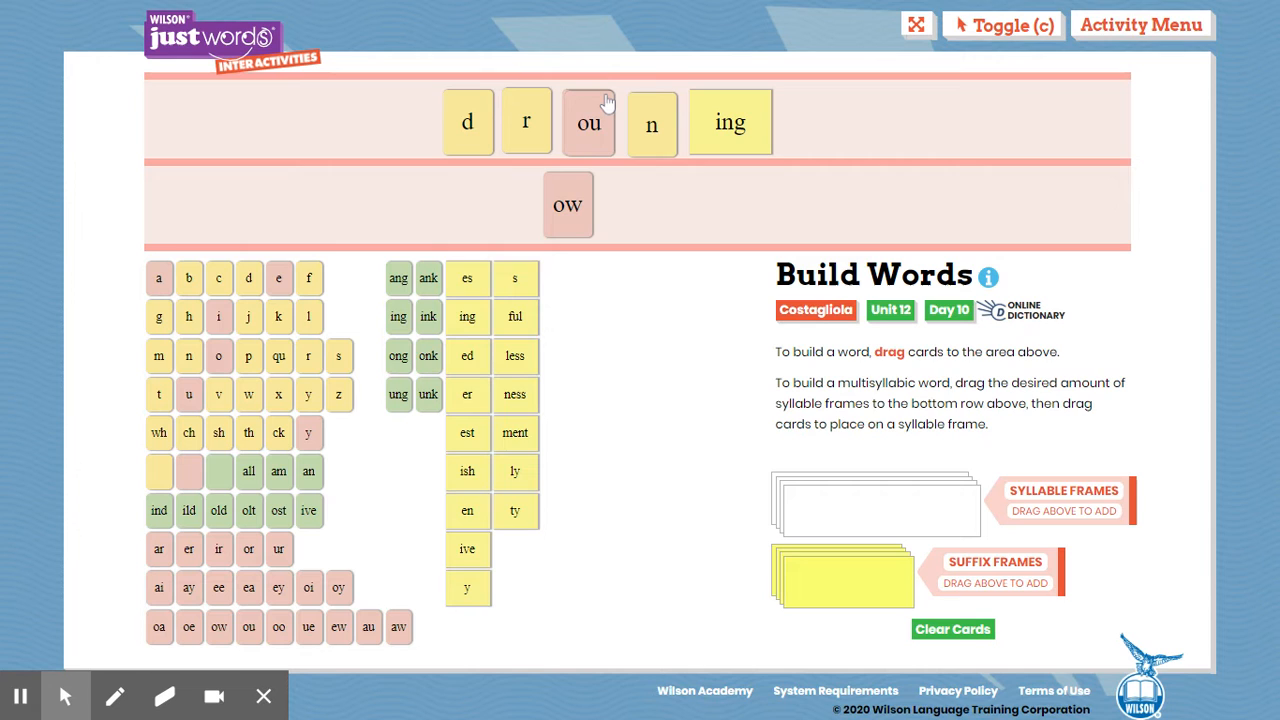
{"action": "left_click_drag", "start_coordinate": [588, 122], "coordinate": [624, 196]}
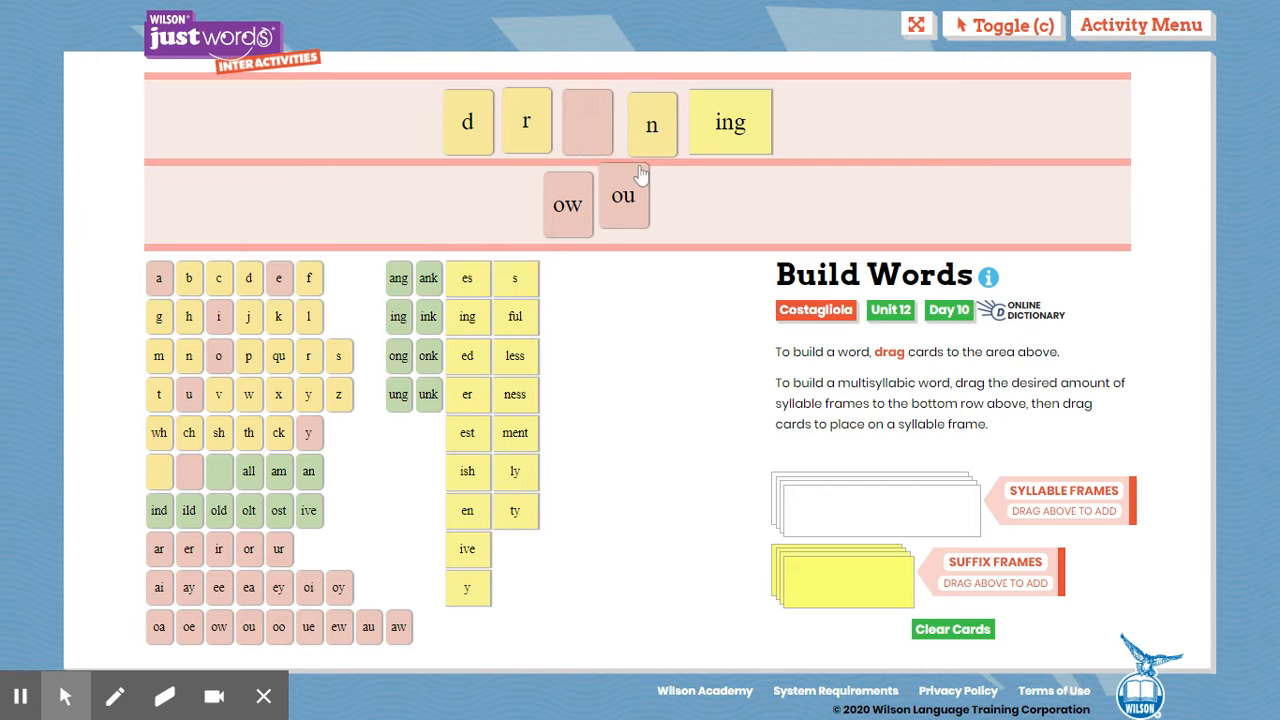
{"action": "left_click_drag", "start_coordinate": [624, 180], "coordinate": [628, 204]}
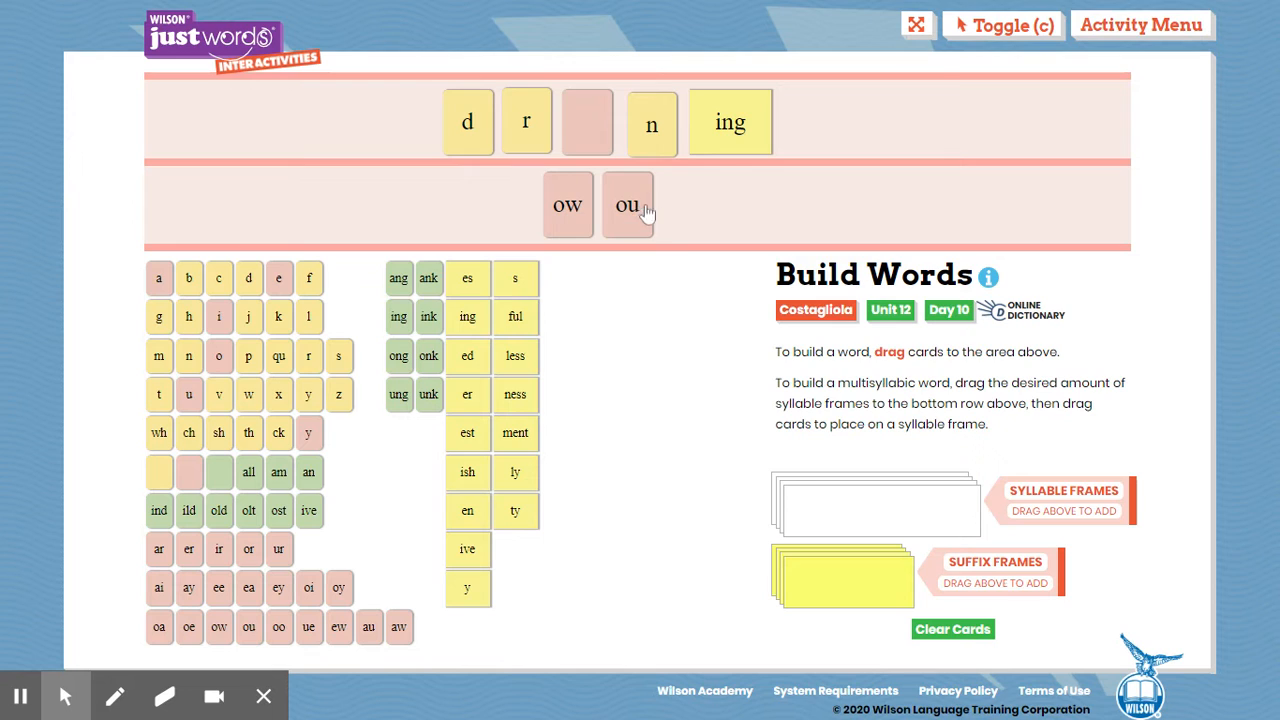
{"action": "mouse_move", "coordinate": [830, 64]}
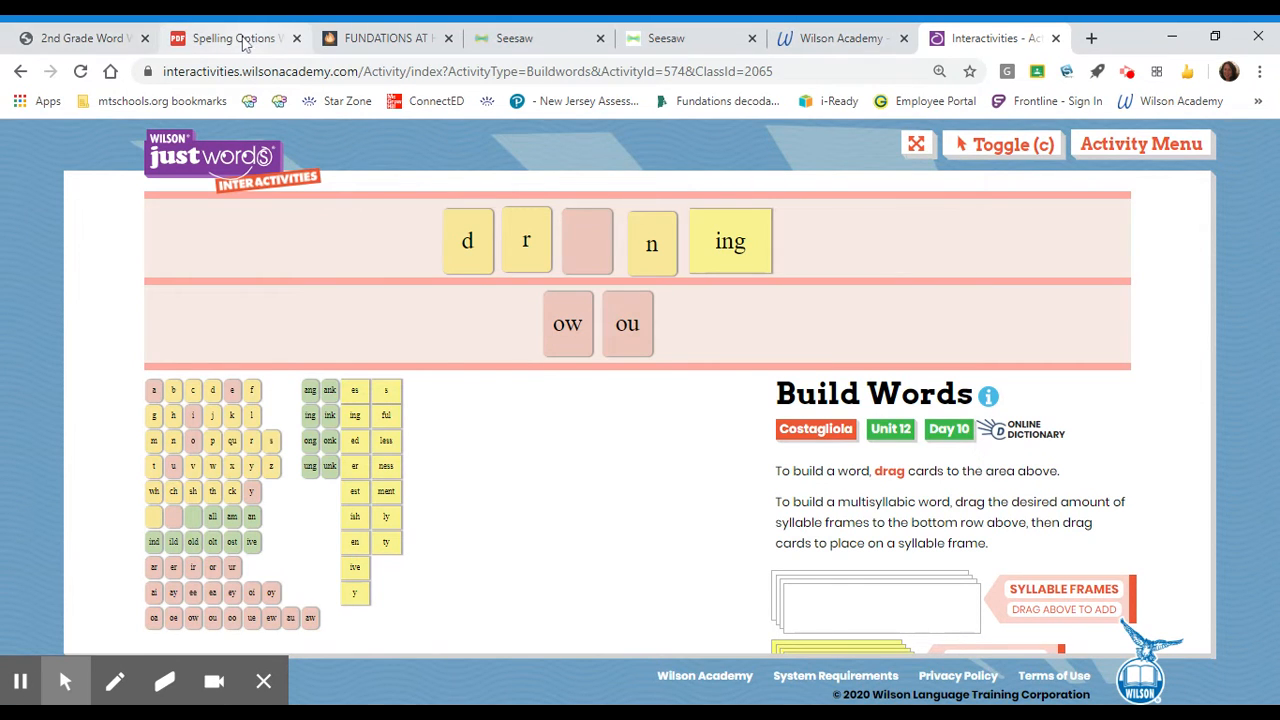
{"action": "left_click", "coordinate": [234, 38]}
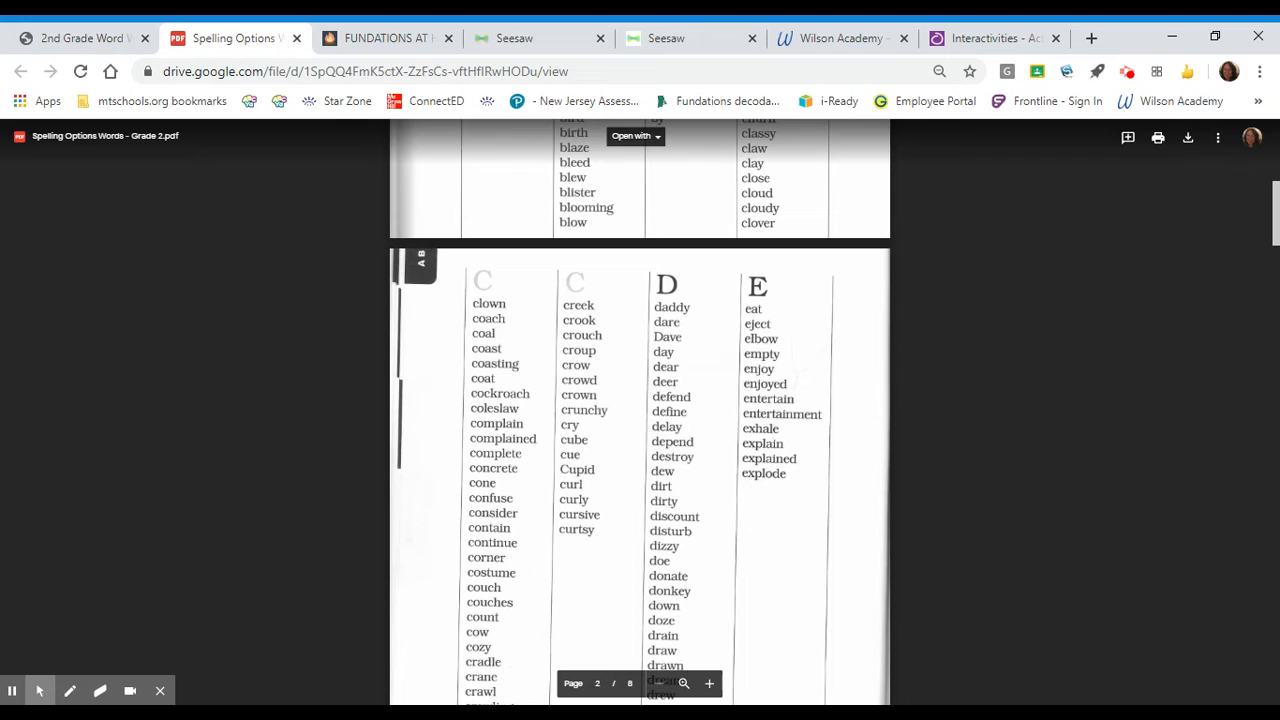
{"action": "scroll", "scroll_direction": "down", "scroll_amount": 3}
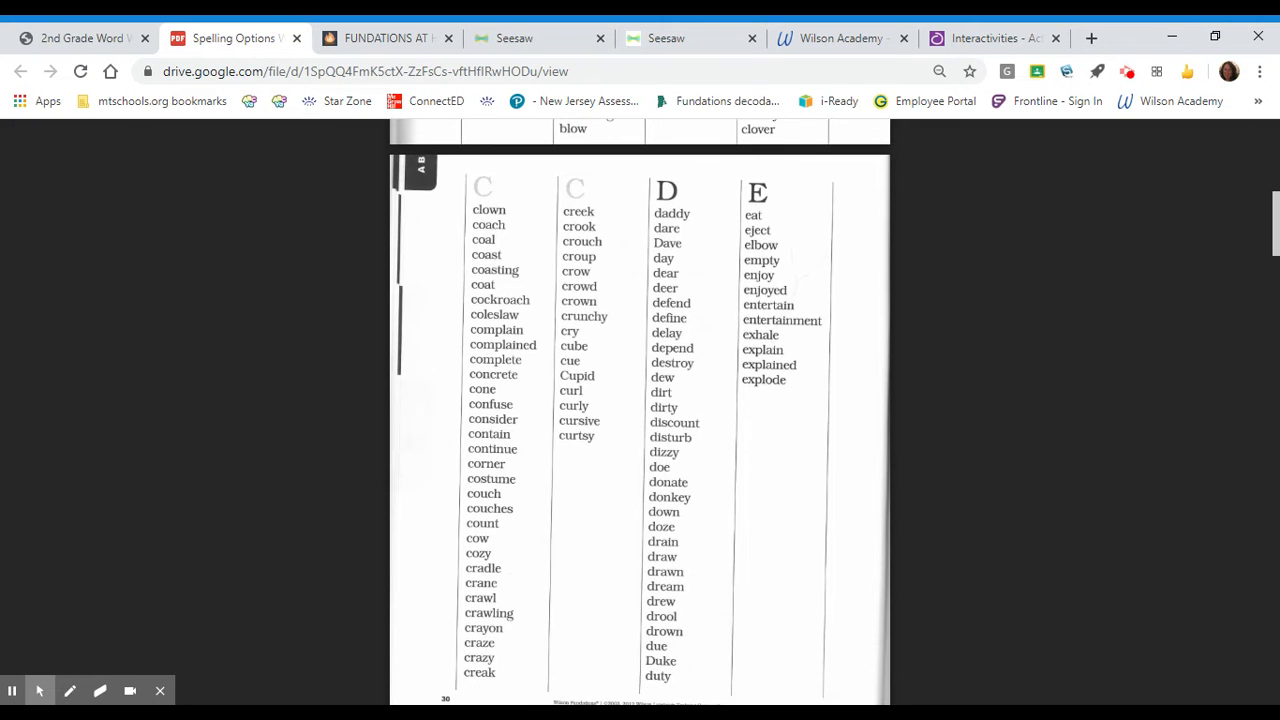
{"action": "scroll", "scroll_direction": "down", "scroll_amount": 3}
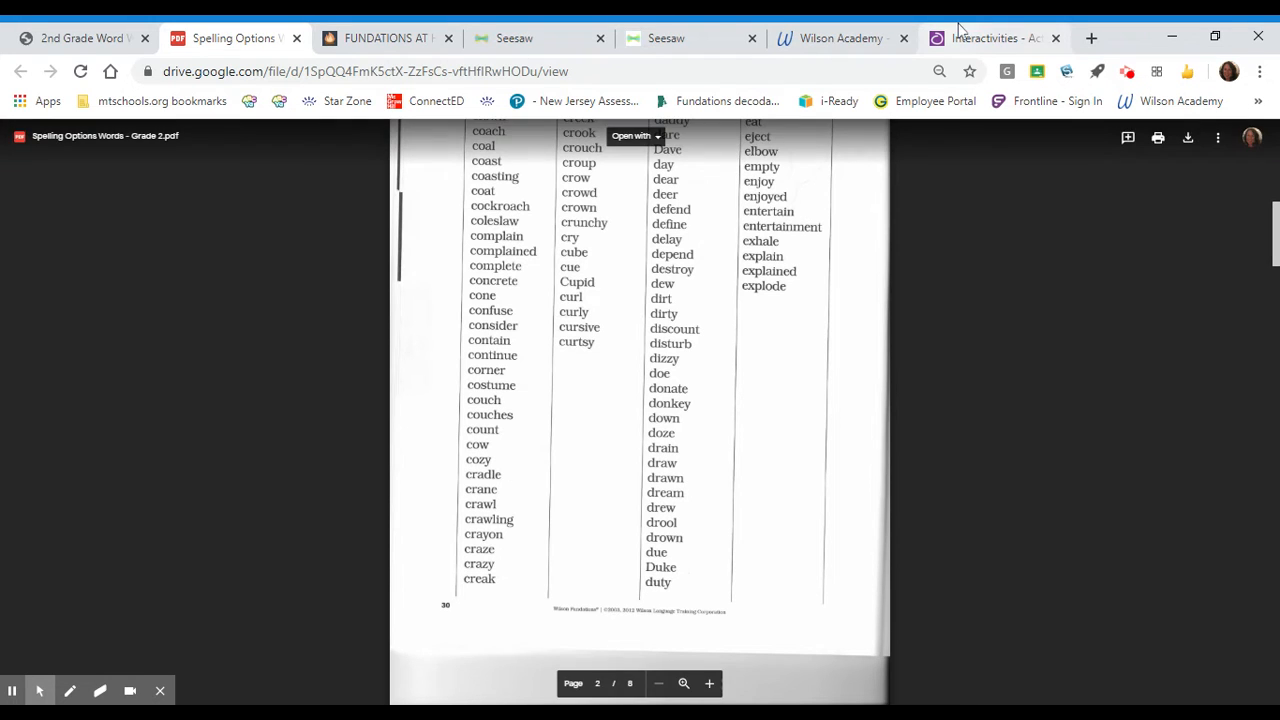
Back on the board, seat ow into drowning and remove the spare ou card.
{"action": "left_click", "coordinate": [990, 38]}
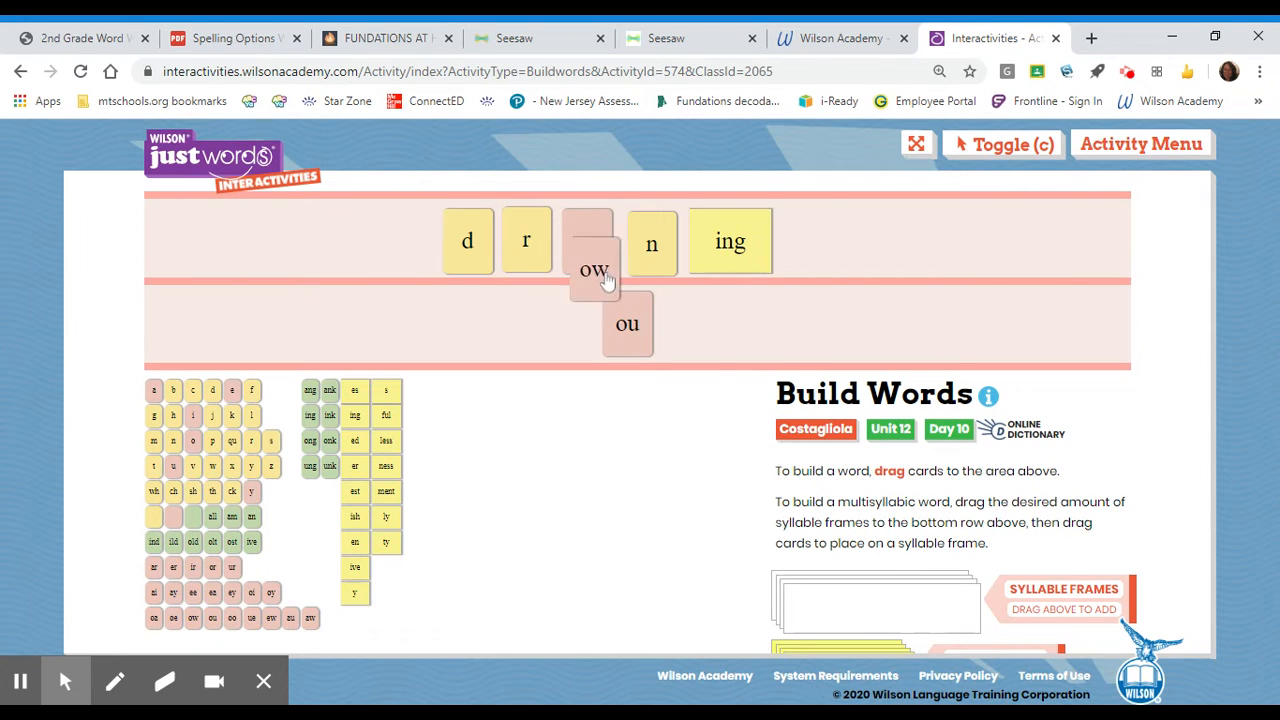
{"action": "left_click_drag", "start_coordinate": [592, 270], "coordinate": [584, 240]}
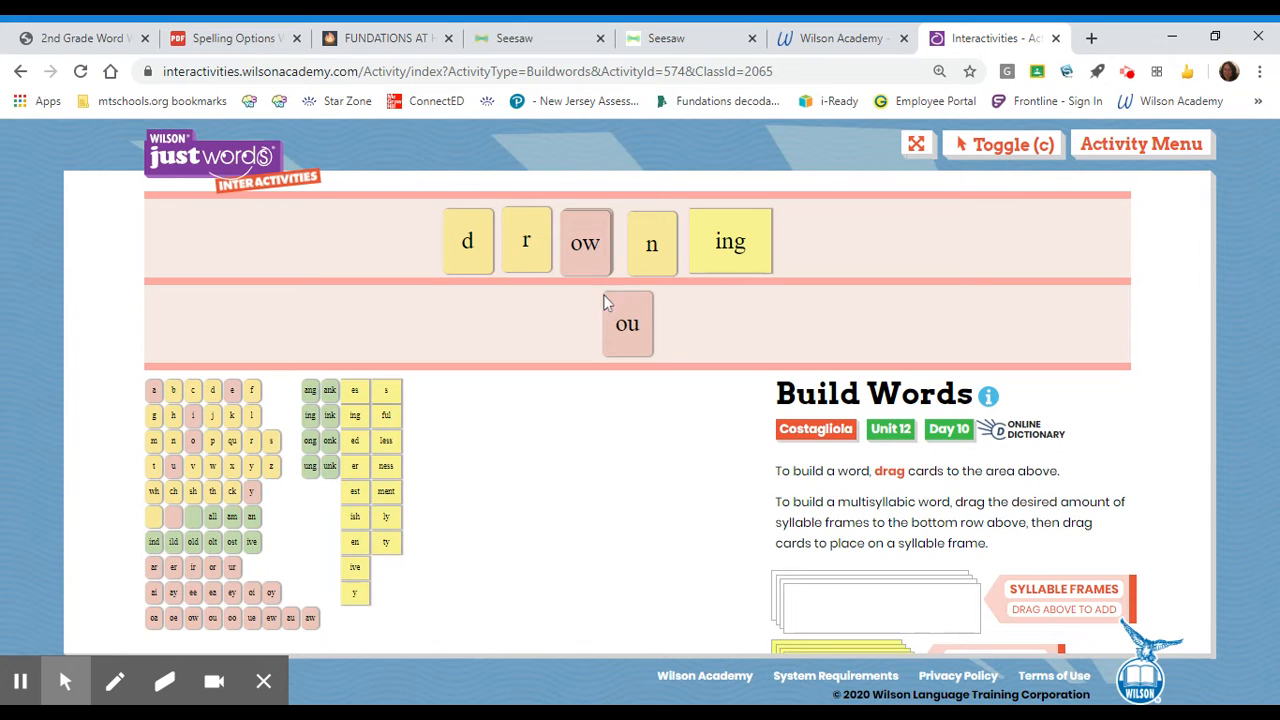
{"action": "left_click_drag", "start_coordinate": [628, 324], "coordinate": [242, 600]}
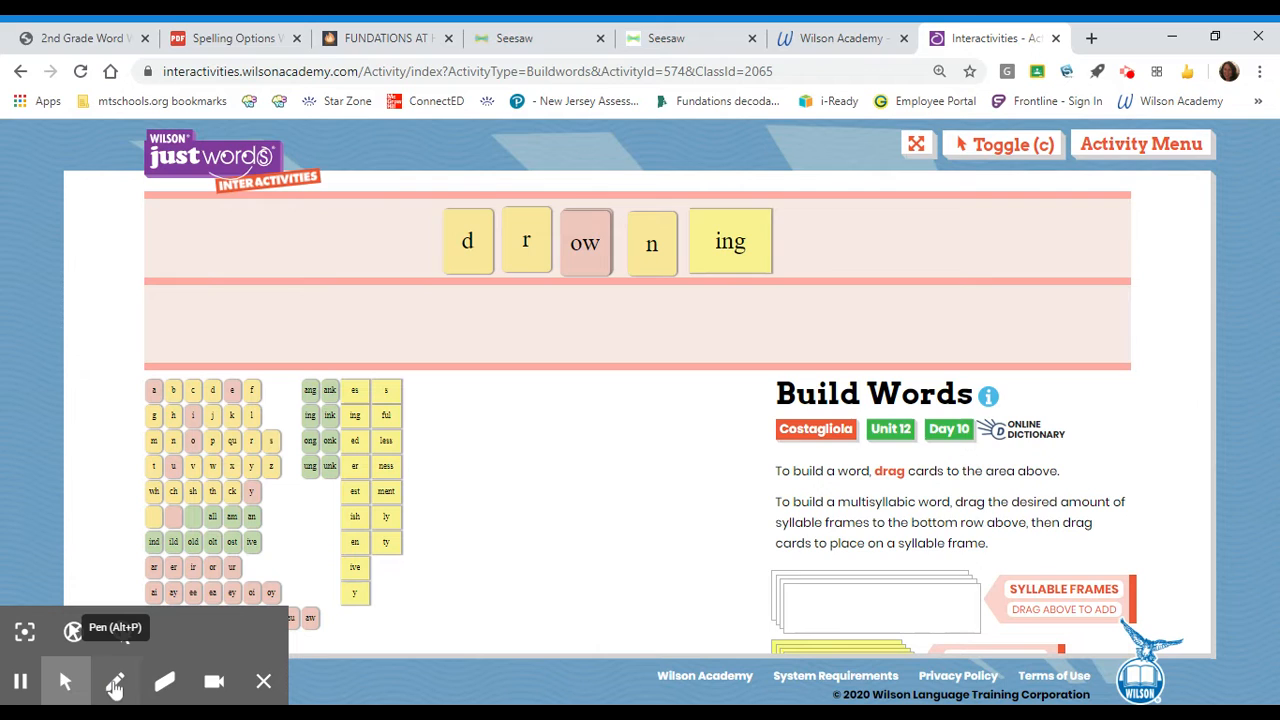
With the pen, circle the ow vowel team and ing suffix, then return to the pointer.
{"action": "left_click", "coordinate": [114, 680]}
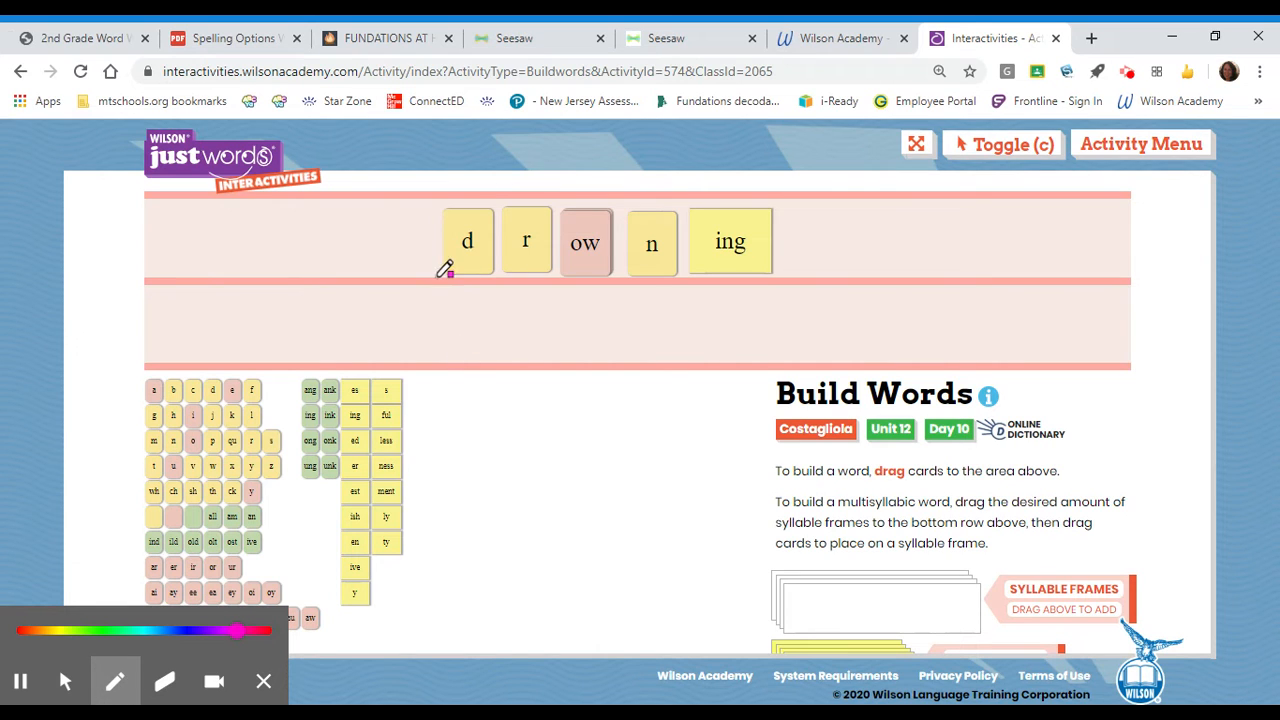
{"action": "left_click_drag", "start_coordinate": [444, 272], "coordinate": [602, 296]}
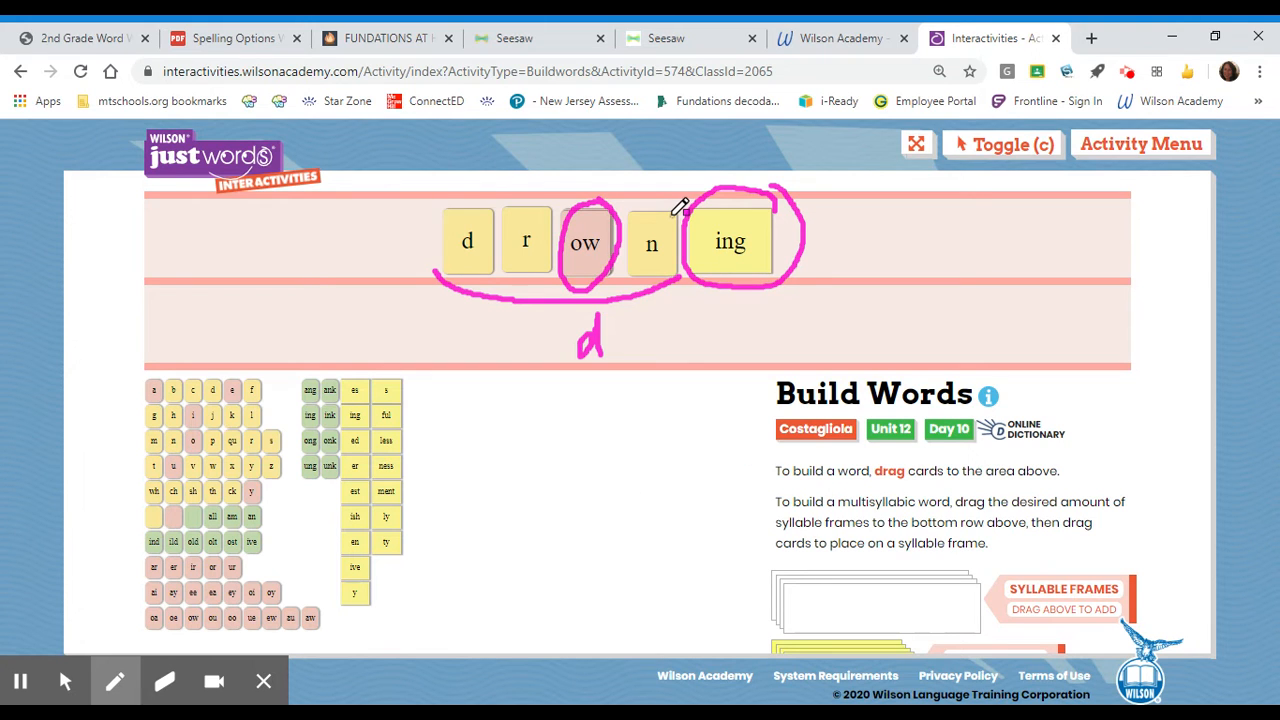
{"action": "left_click", "coordinate": [164, 680]}
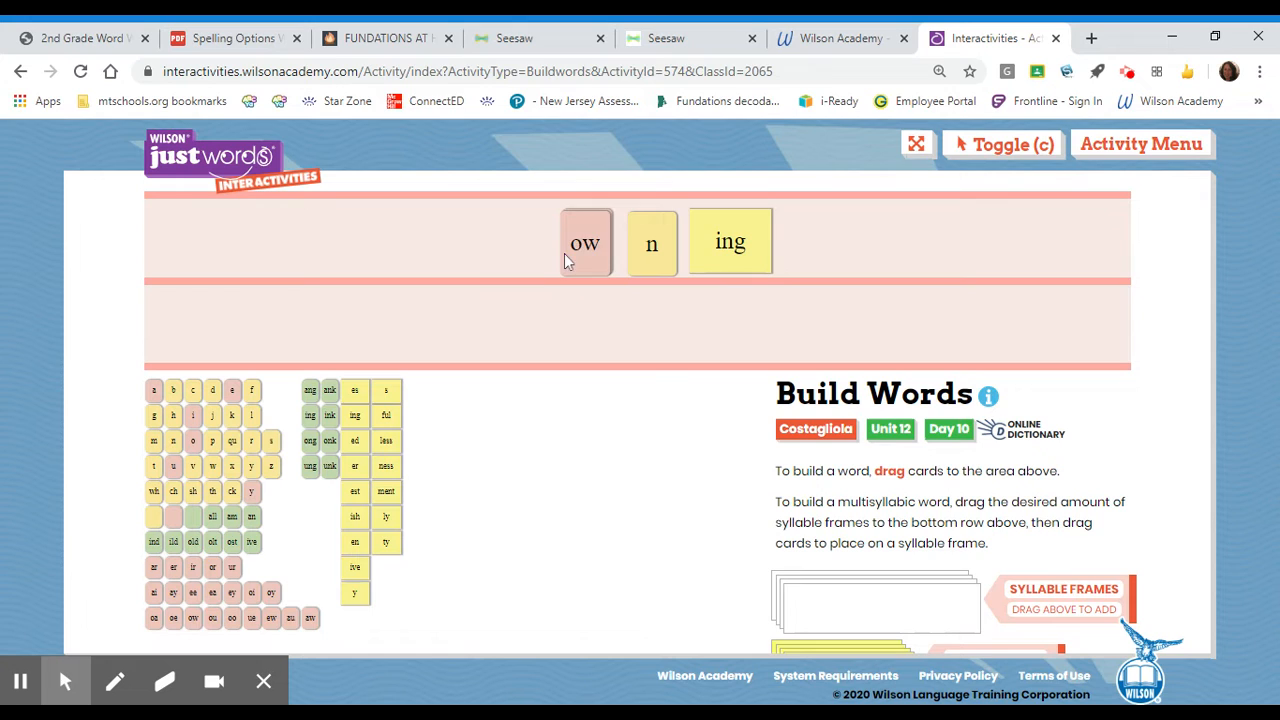
Drag the ow, n and ing cards back to the tray to clear drowning.
{"action": "left_click_drag", "start_coordinate": [586, 242], "coordinate": [280, 558]}
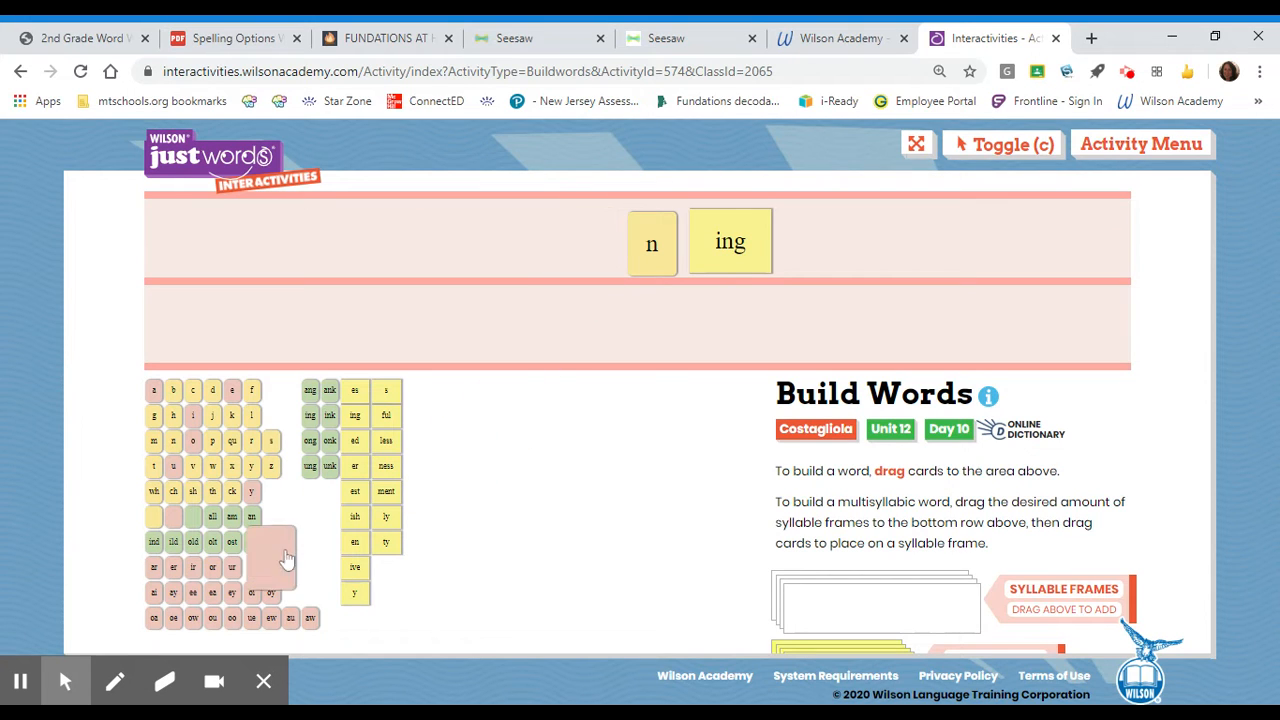
{"action": "left_click_drag", "start_coordinate": [652, 244], "coordinate": [236, 540]}
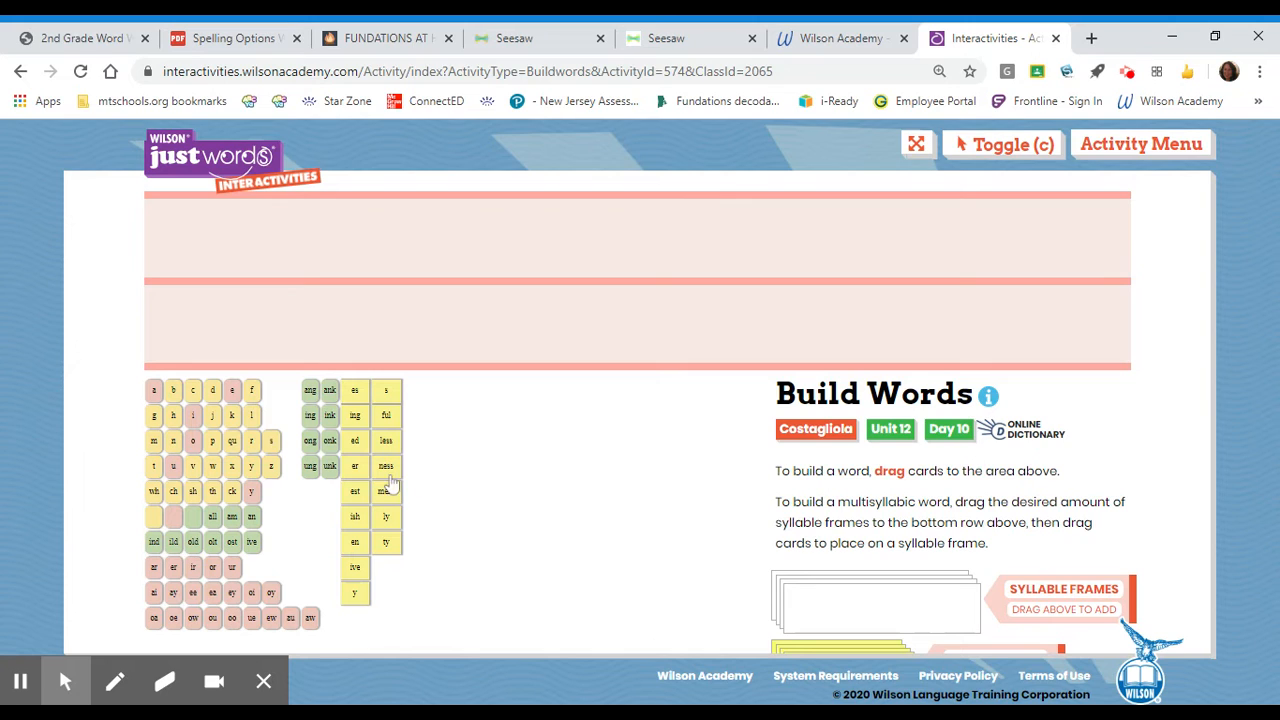
{"action": "mouse_move", "coordinate": [398, 532]}
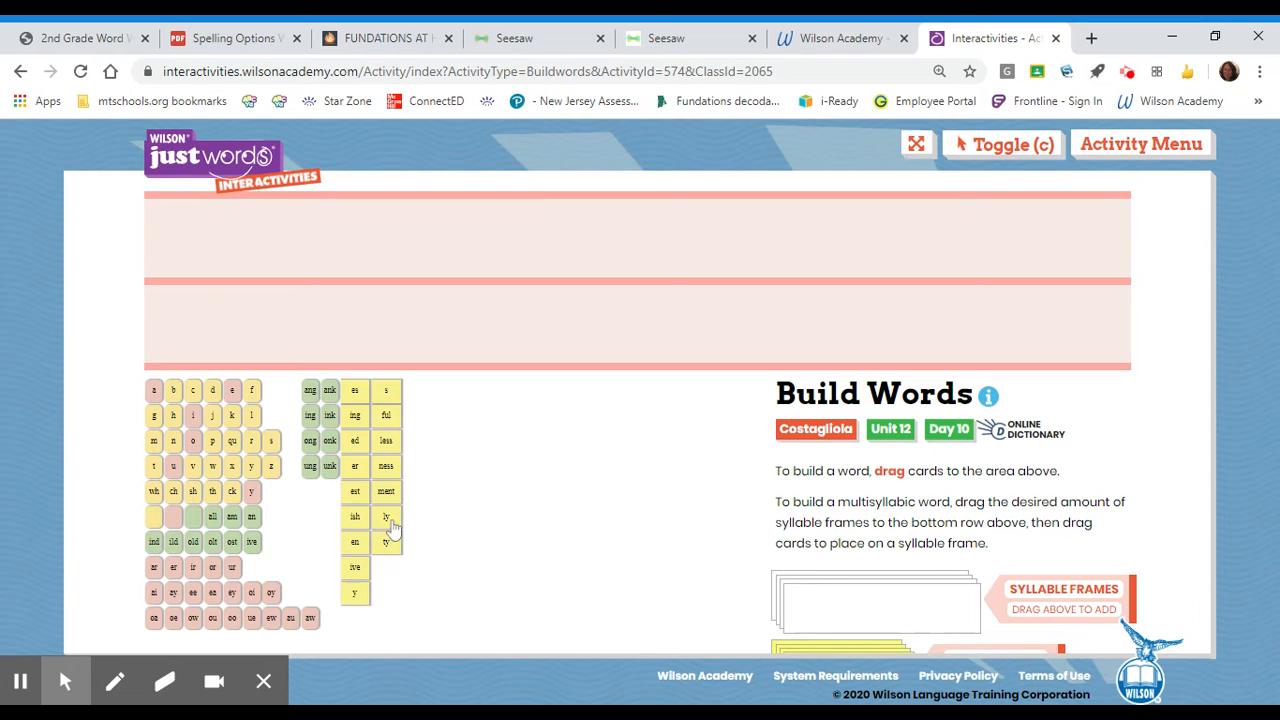
{"action": "mouse_move", "coordinate": [460, 496]}
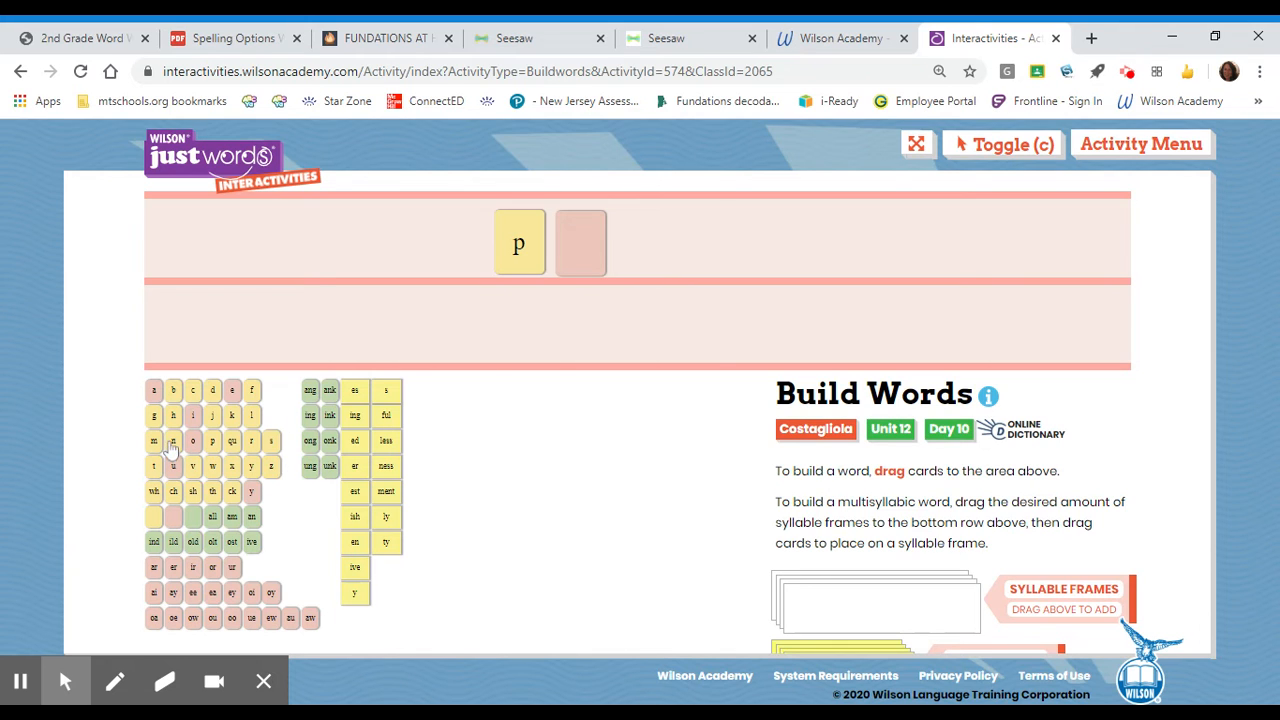
Add n, d and ed after p, offer ou and ow below, then go to the Spelling Options list.
{"action": "left_click_drag", "start_coordinate": [172, 440], "coordinate": [636, 242]}
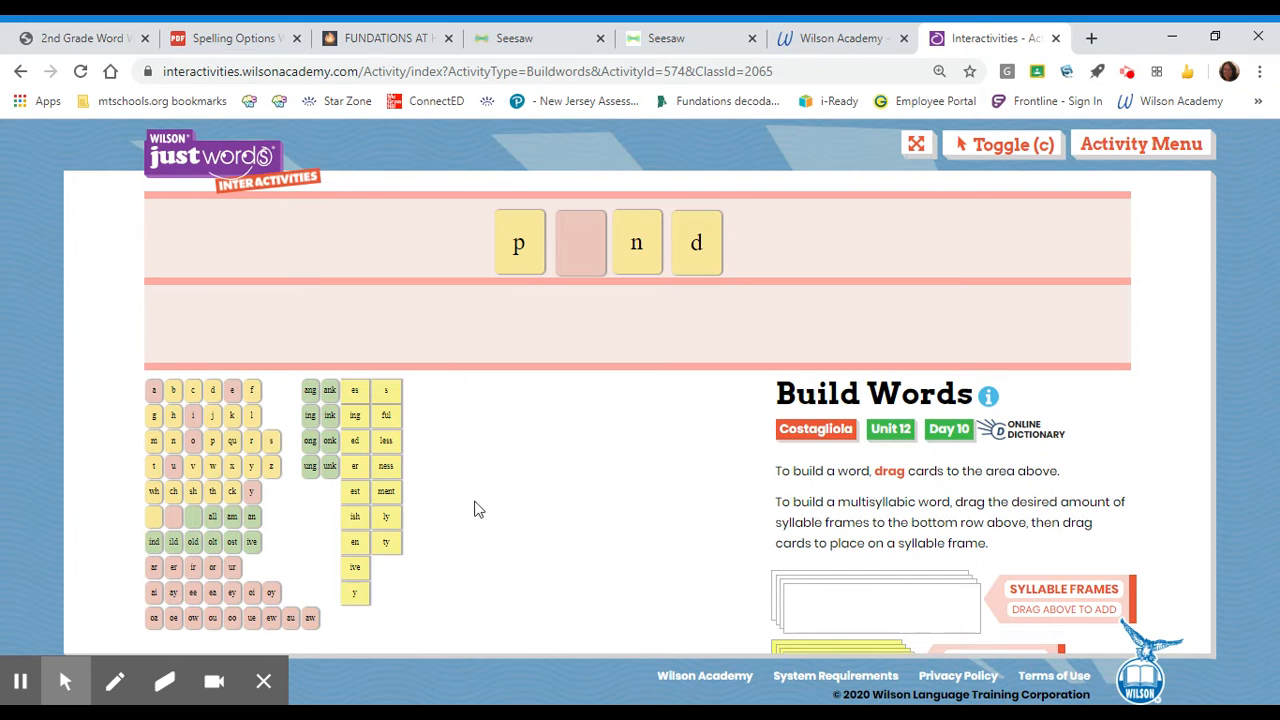
{"action": "mouse_move", "coordinate": [356, 442]}
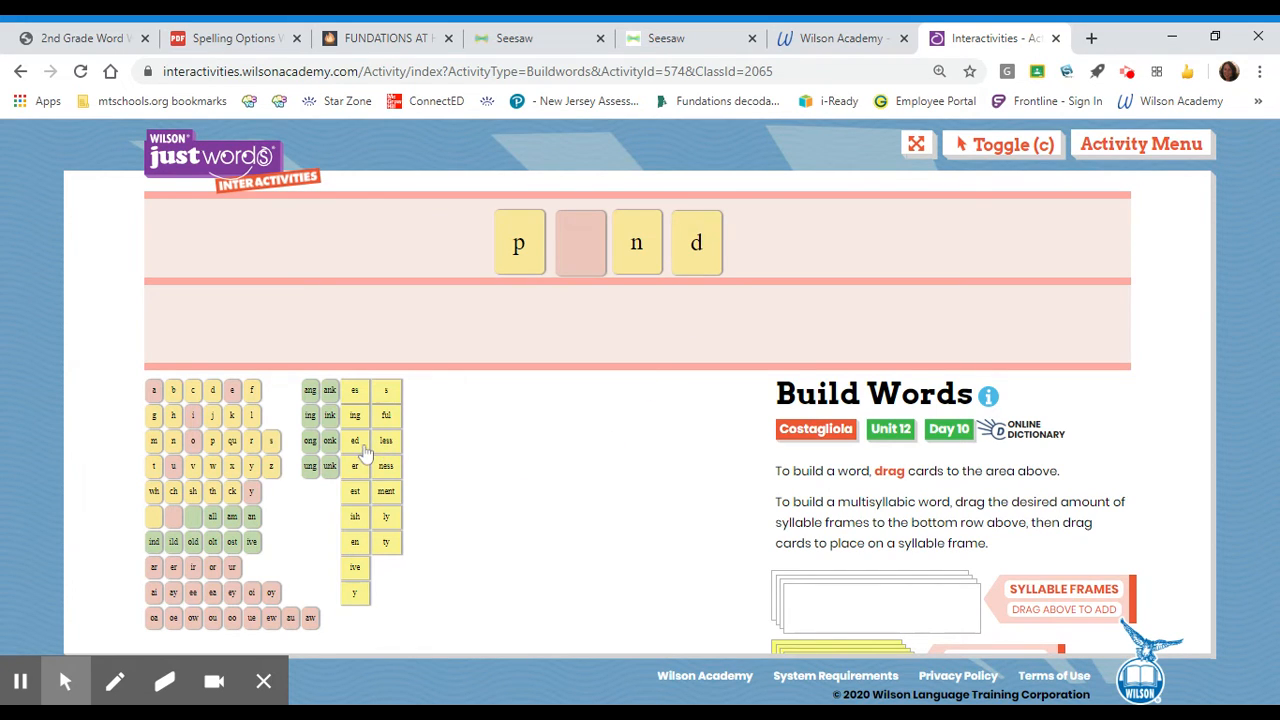
{"action": "left_click_drag", "start_coordinate": [356, 440], "coordinate": [772, 244]}
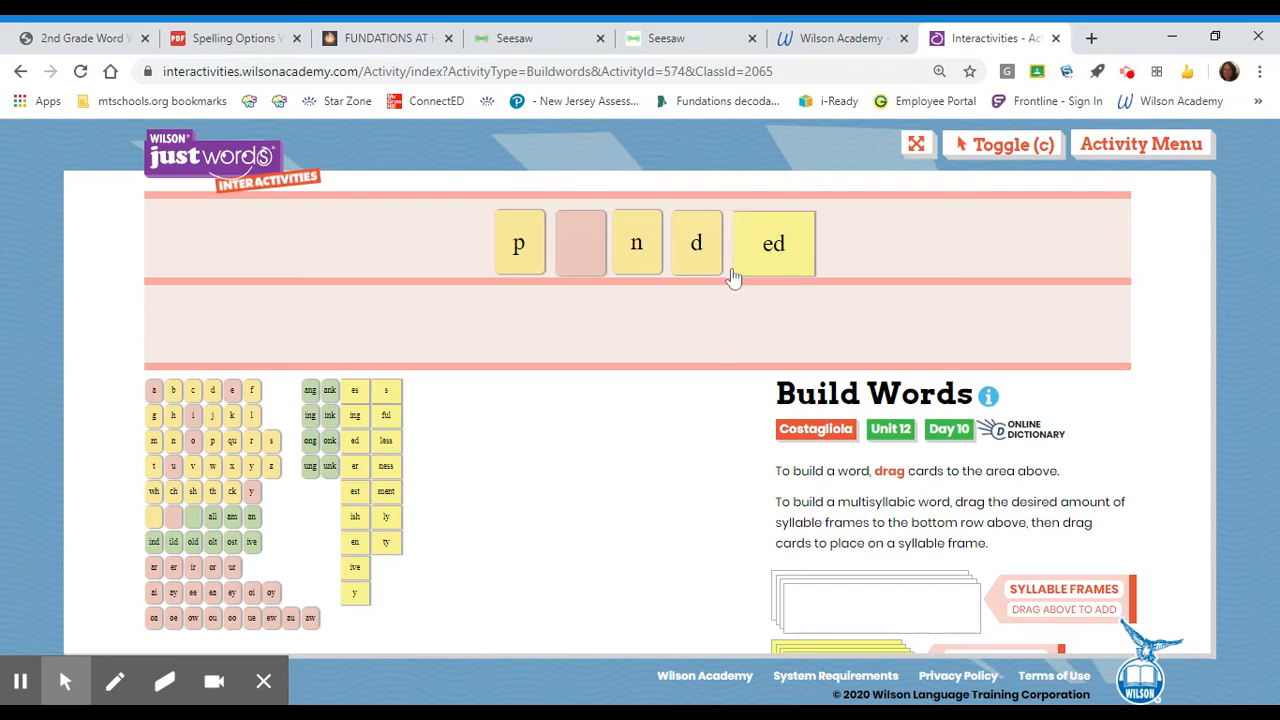
{"action": "mouse_move", "coordinate": [690, 308]}
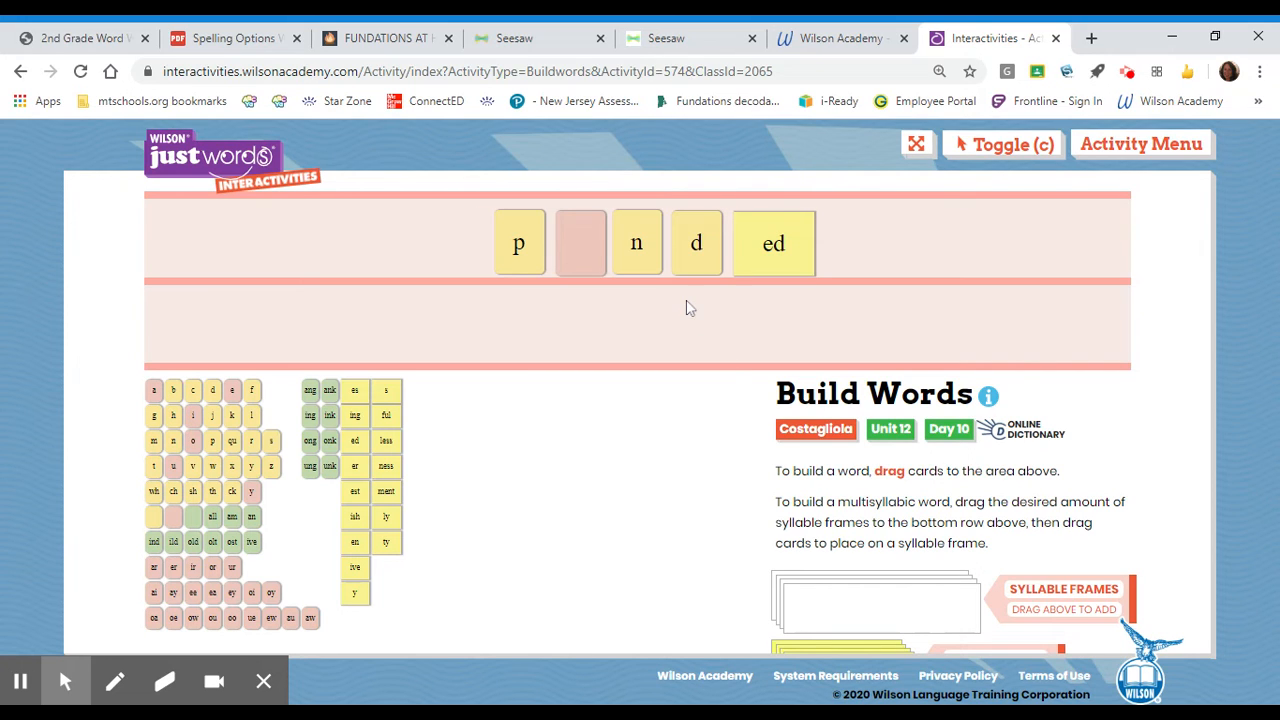
{"action": "mouse_move", "coordinate": [748, 316]}
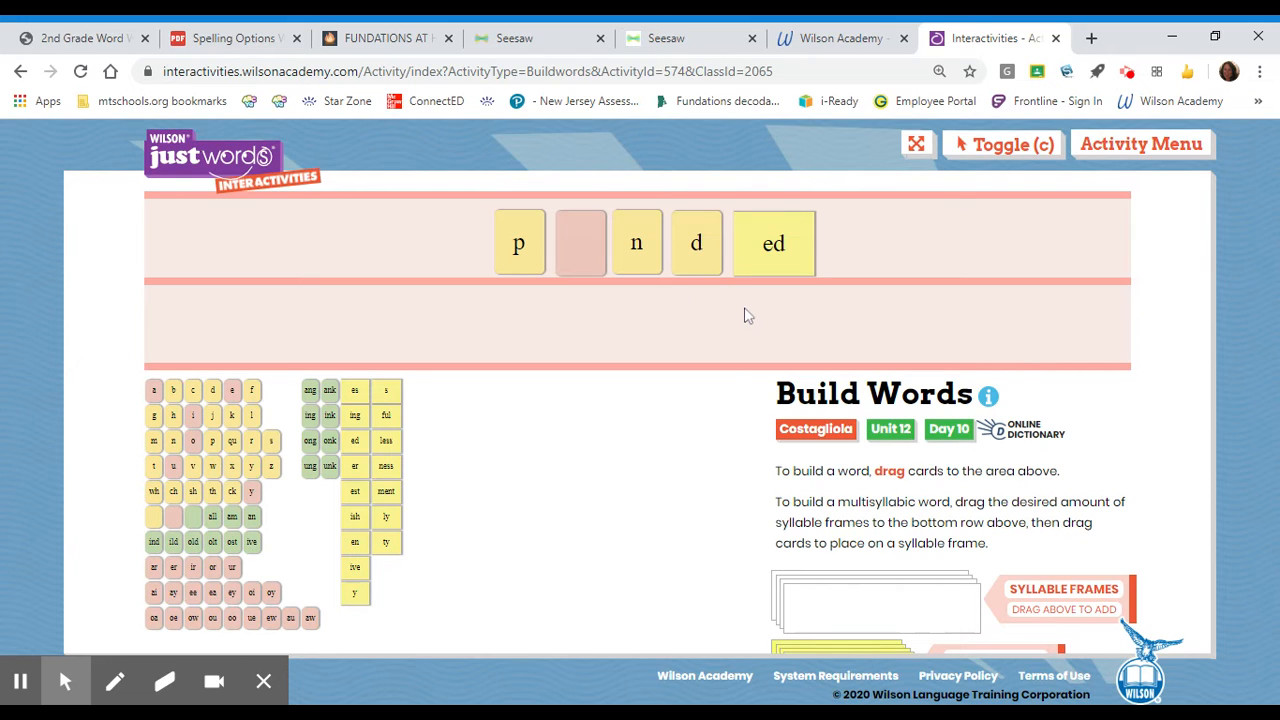
{"action": "mouse_move", "coordinate": [574, 346]}
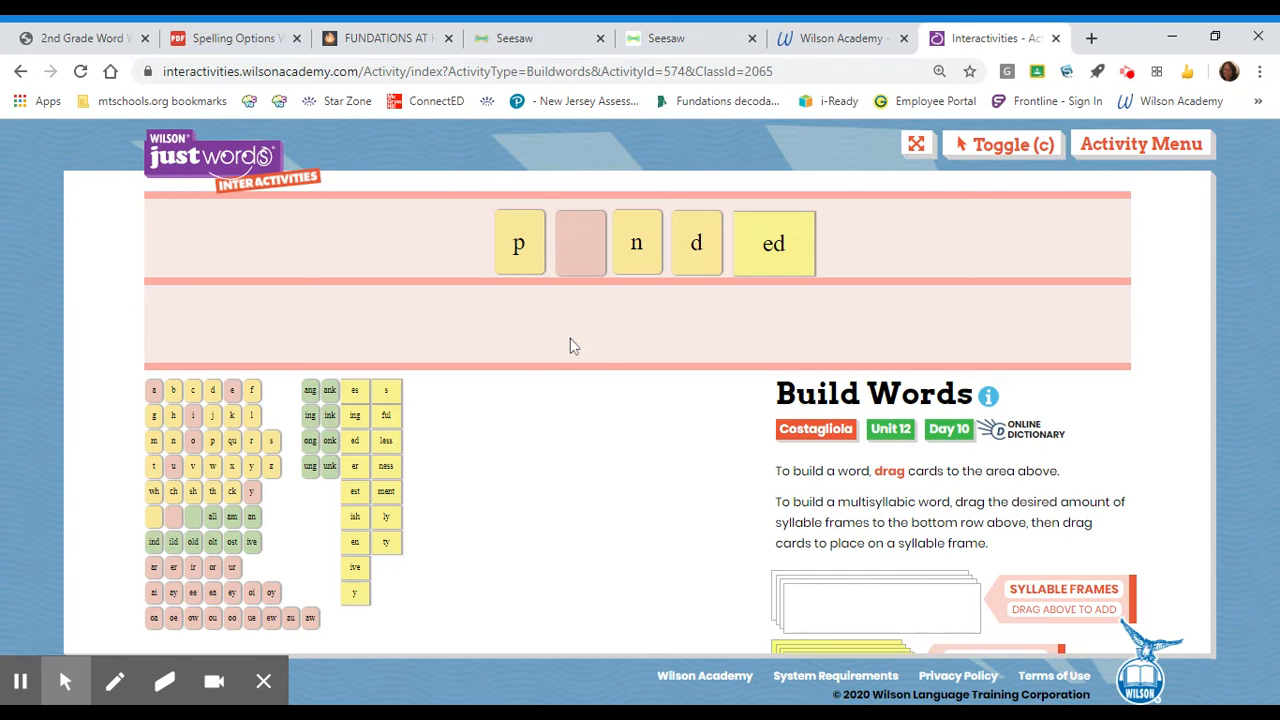
{"action": "mouse_move", "coordinate": [386, 482]}
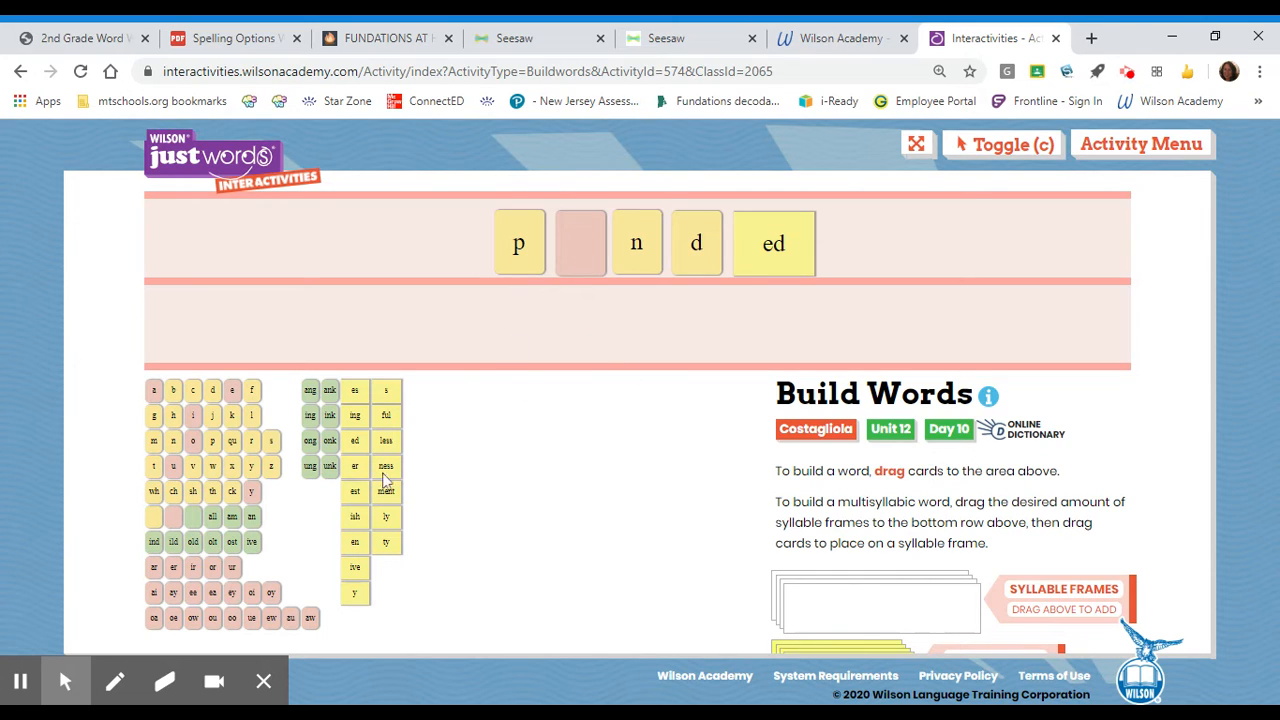
{"action": "mouse_move", "coordinate": [204, 616]}
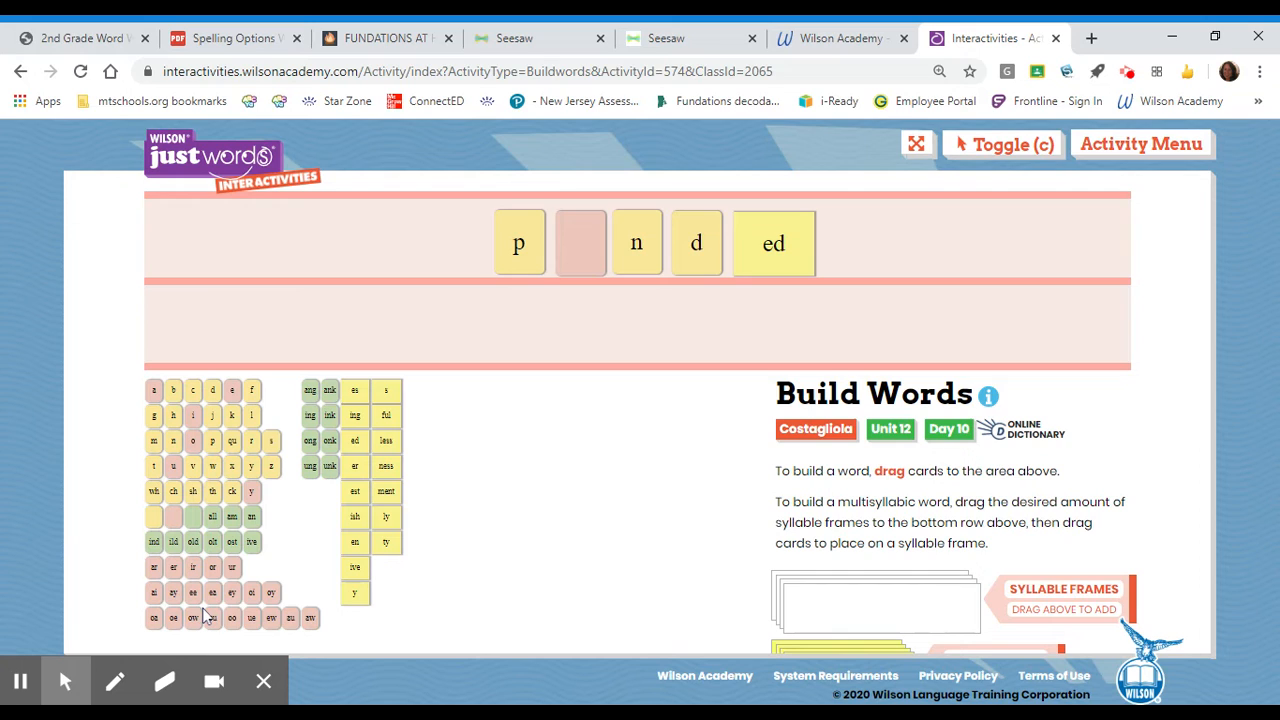
{"action": "mouse_move", "coordinate": [576, 238]}
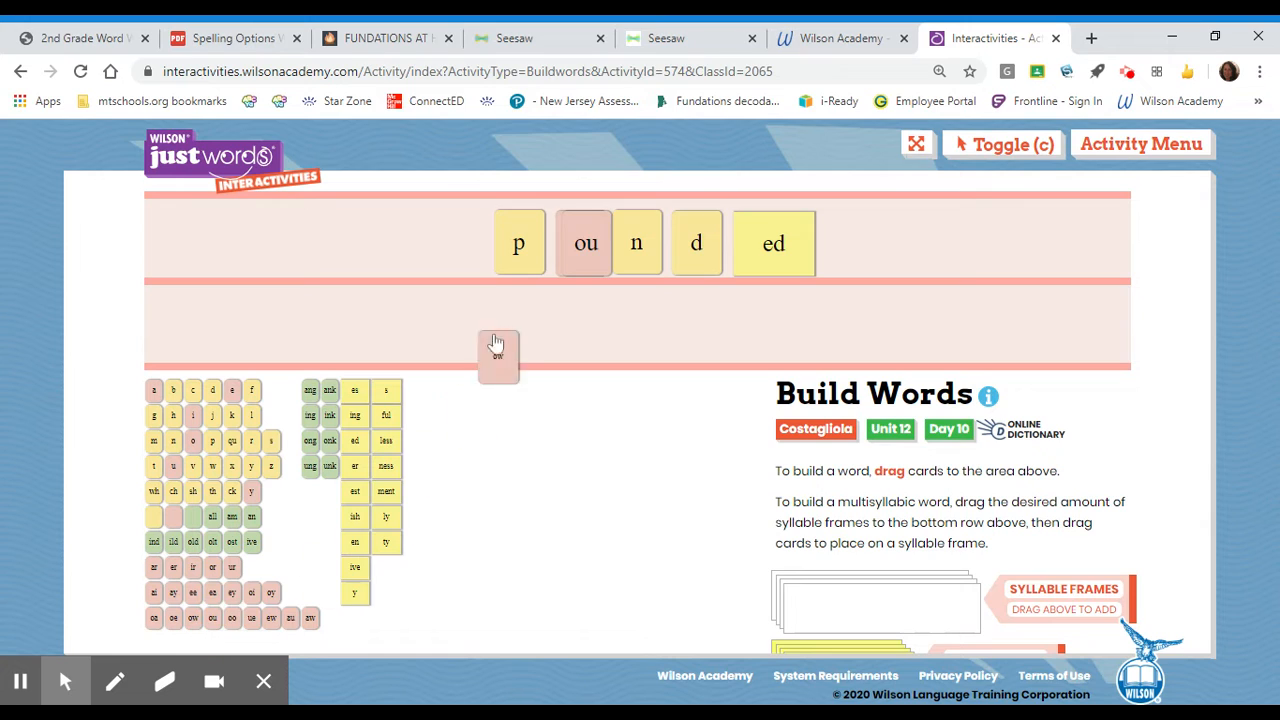
{"action": "left_click_drag", "start_coordinate": [498, 356], "coordinate": [584, 244]}
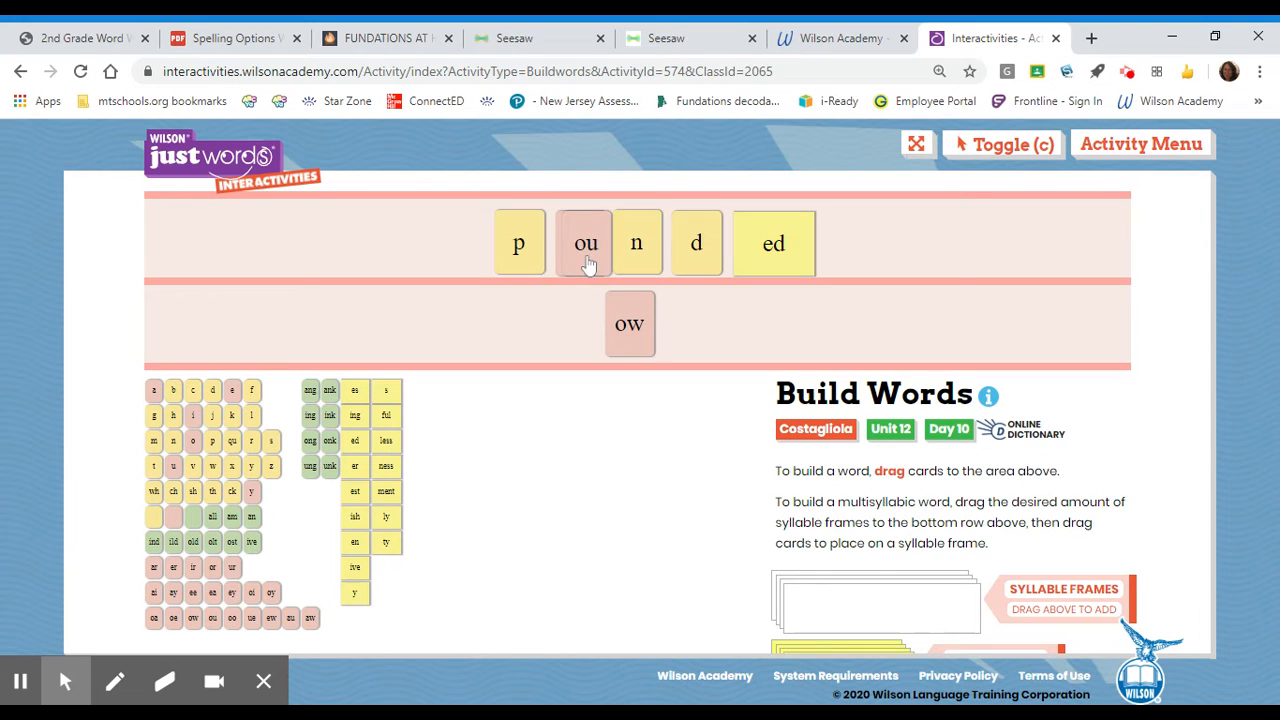
{"action": "left_click_drag", "start_coordinate": [584, 244], "coordinate": [548, 324]}
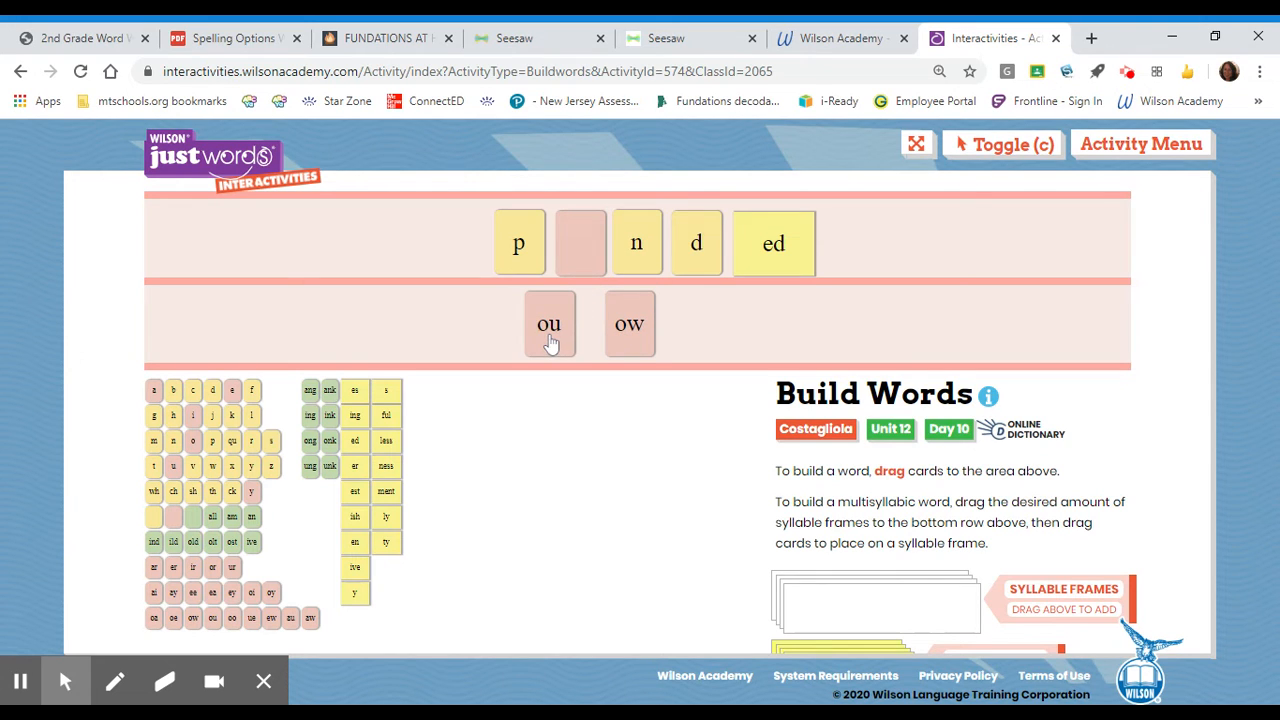
{"action": "mouse_move", "coordinate": [520, 352]}
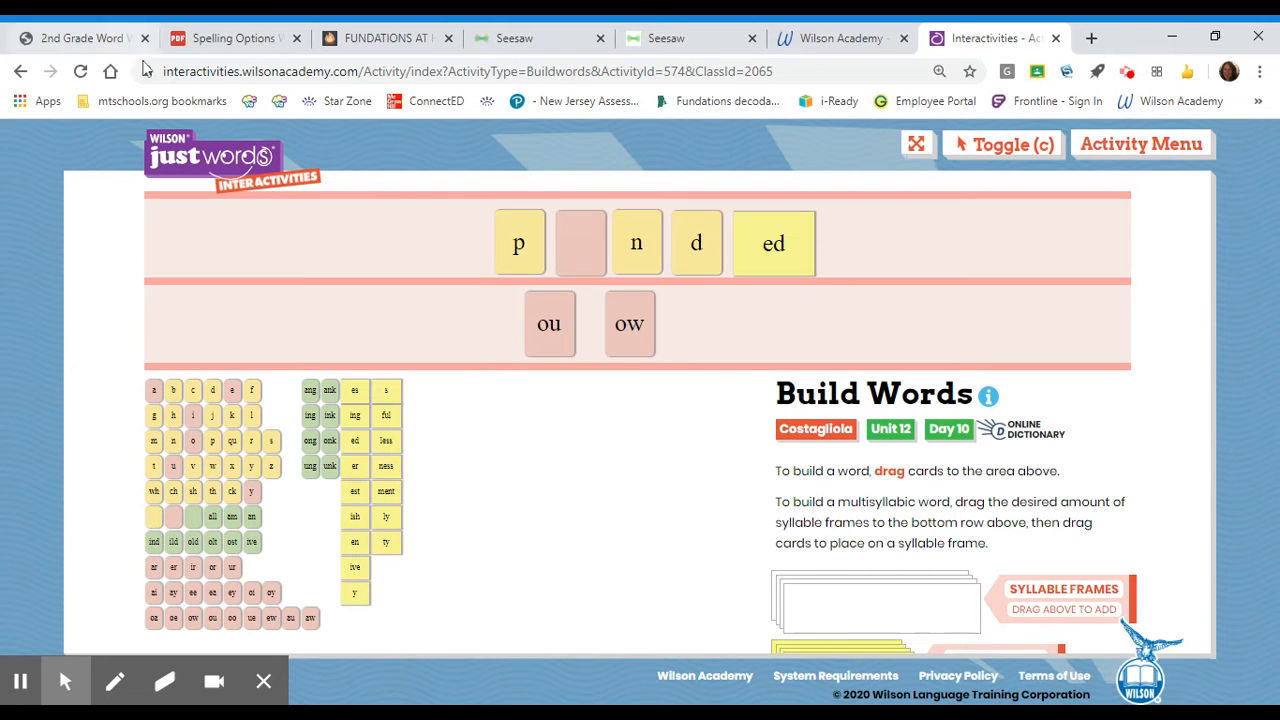
{"action": "left_click", "coordinate": [230, 38]}
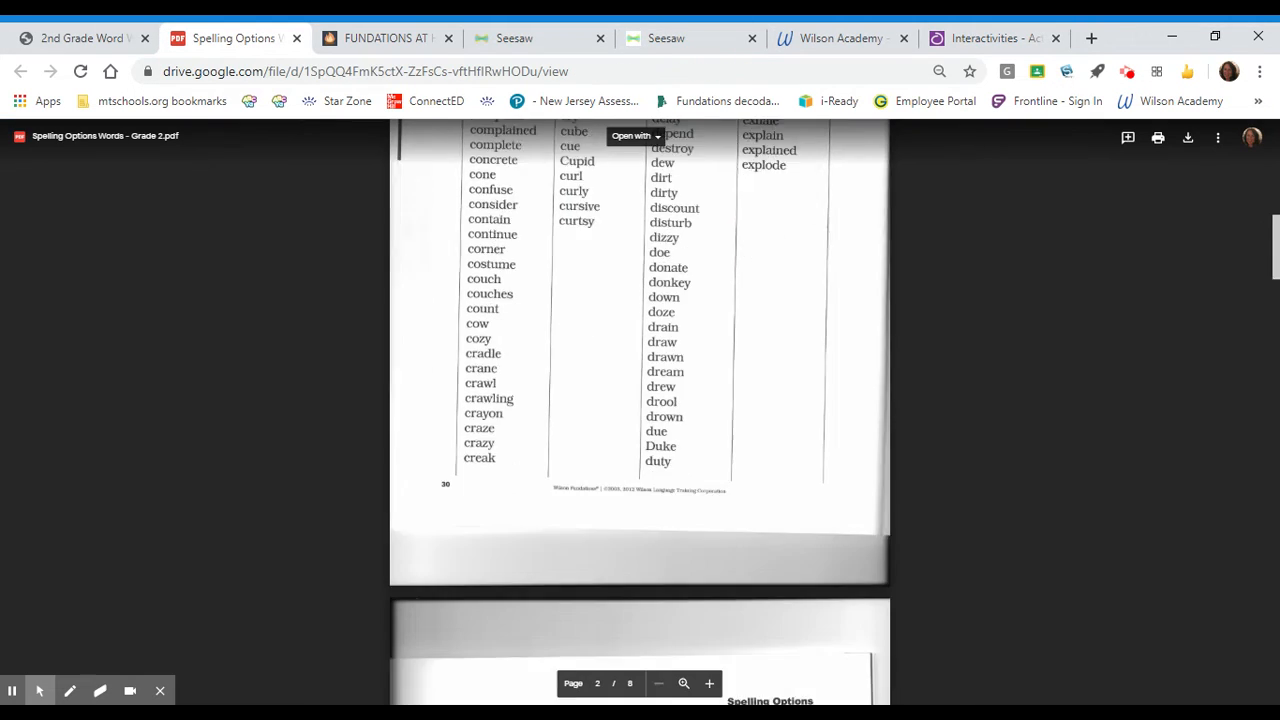
Scroll the Spelling Options PDF down to the P word list with pound and pounding.
{"action": "scroll", "scroll_direction": "down", "scroll_amount": 3}
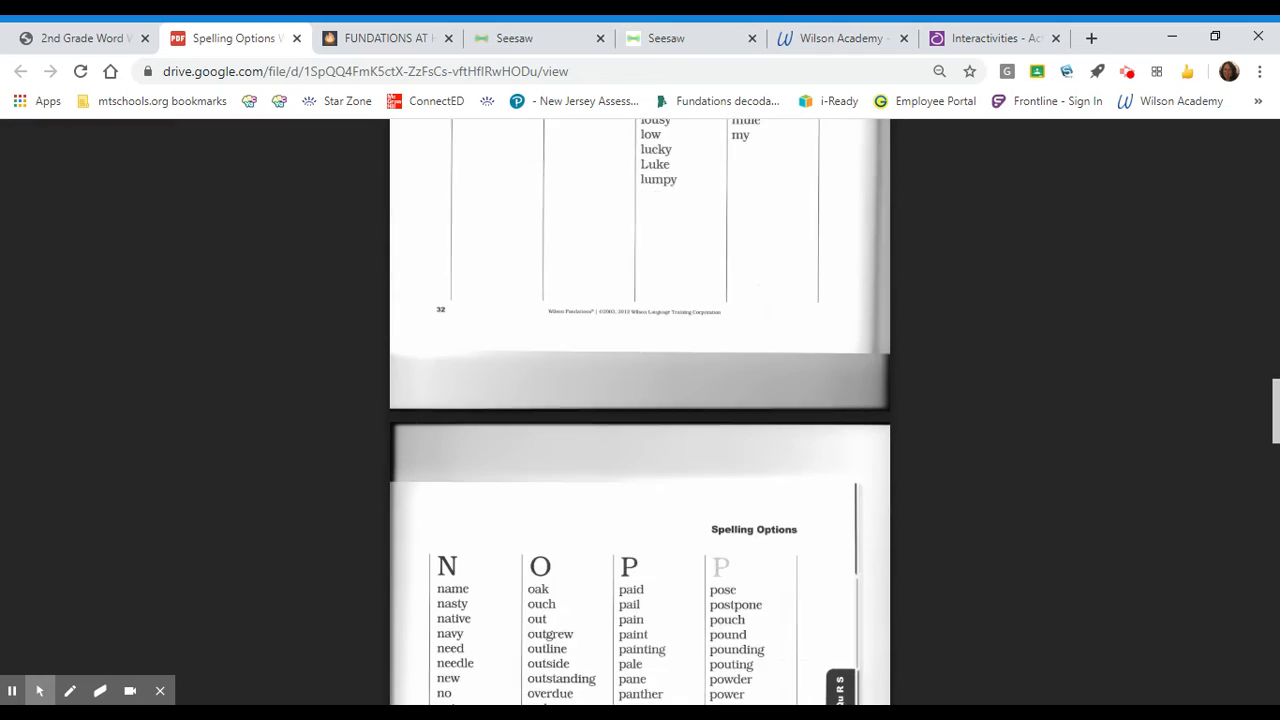
{"action": "scroll", "scroll_direction": "down", "scroll_amount": 3}
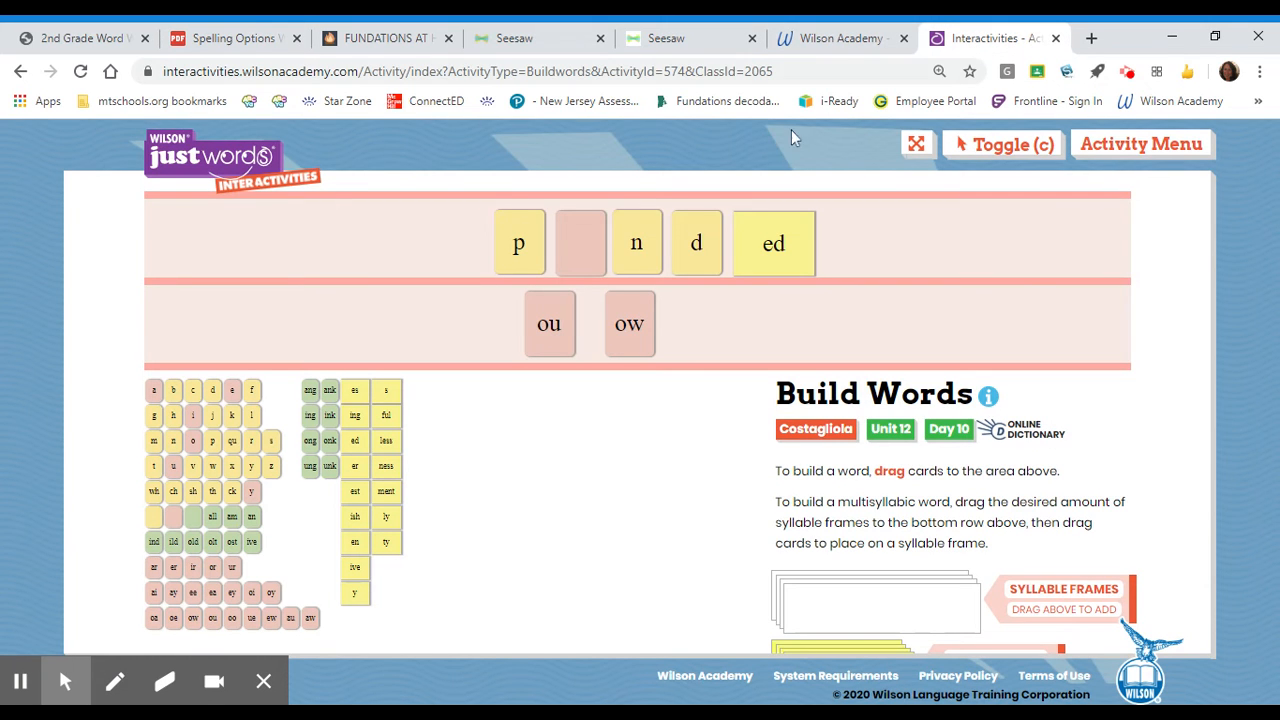
Fill the slot with ou, then circle ou and ed, arc the syllable and write a d below.
{"action": "left_click_drag", "start_coordinate": [548, 324], "coordinate": [580, 242]}
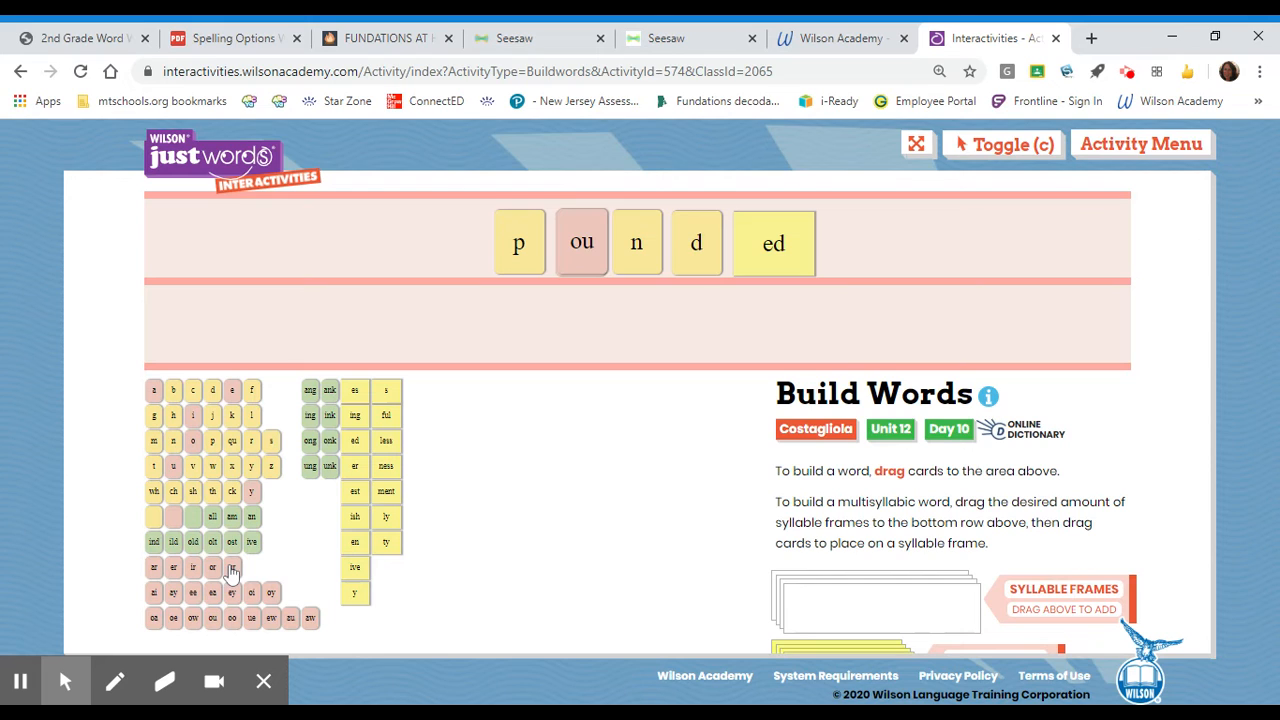
{"action": "mouse_move", "coordinate": [472, 310]}
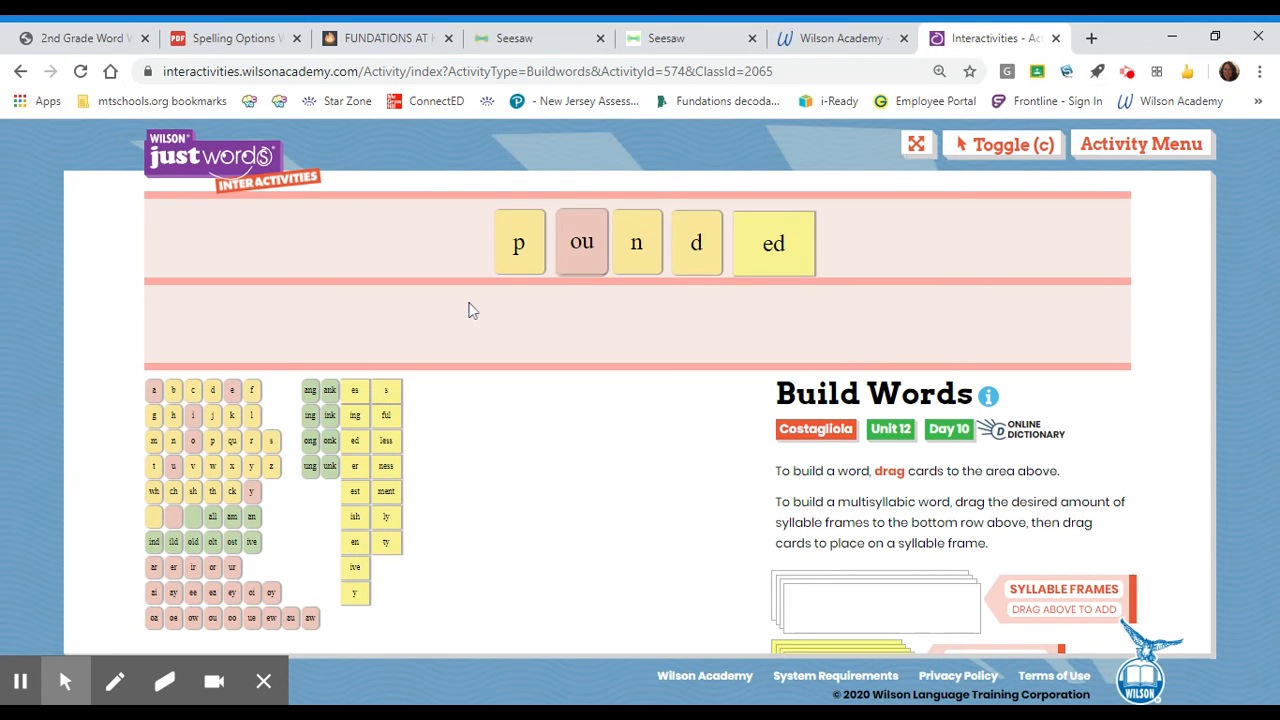
{"action": "mouse_move", "coordinate": [116, 680]}
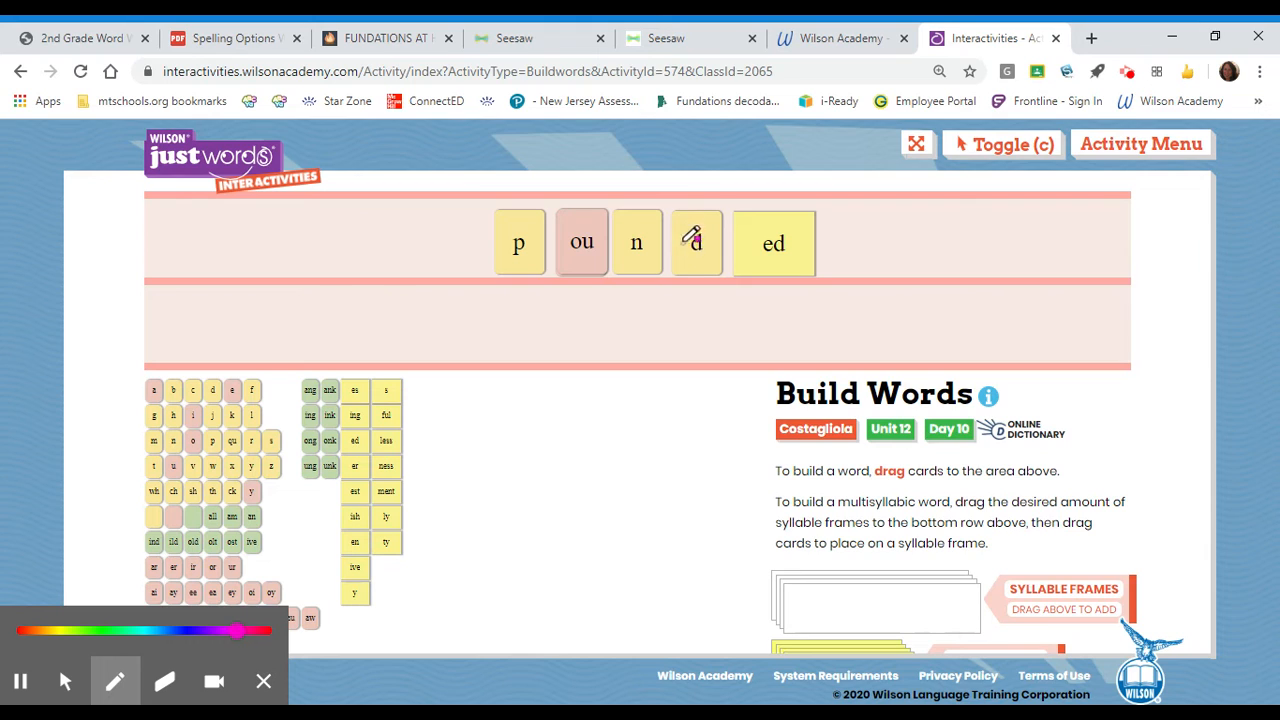
{"action": "left_click_drag", "start_coordinate": [500, 278], "coordinate": [596, 292]}
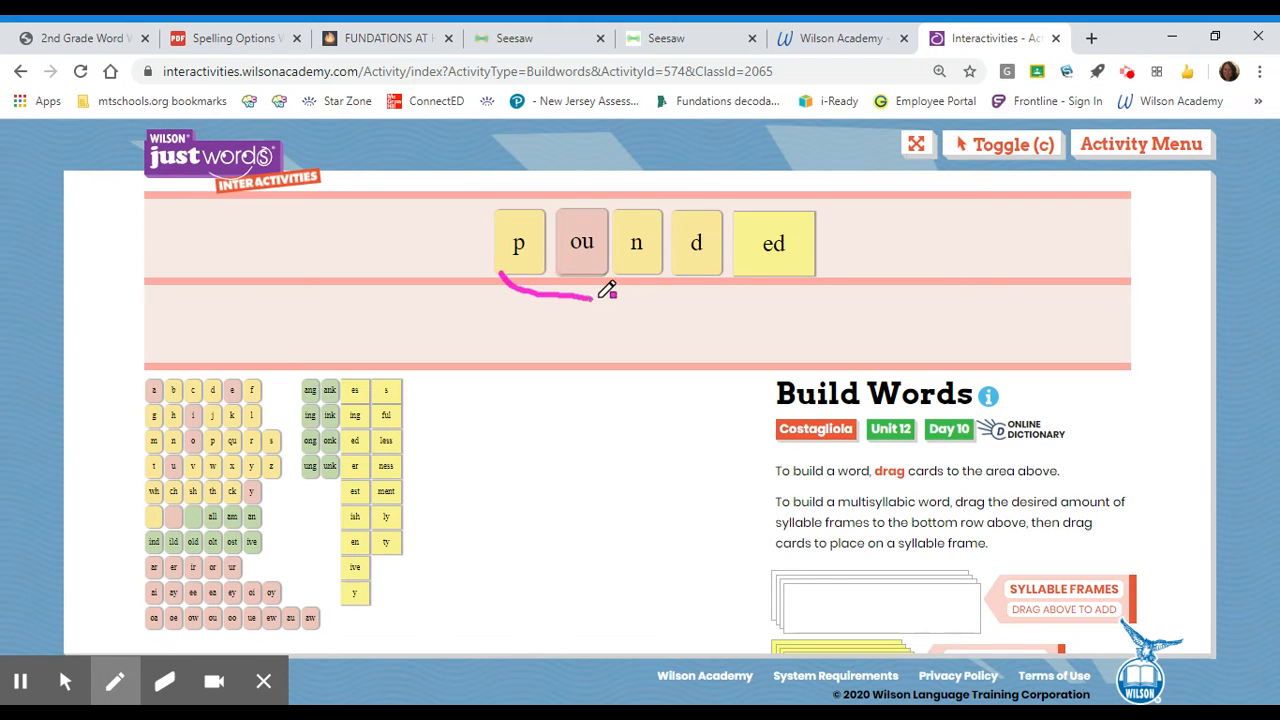
{"action": "left_click_drag", "start_coordinate": [610, 290], "coordinate": [770, 200]}
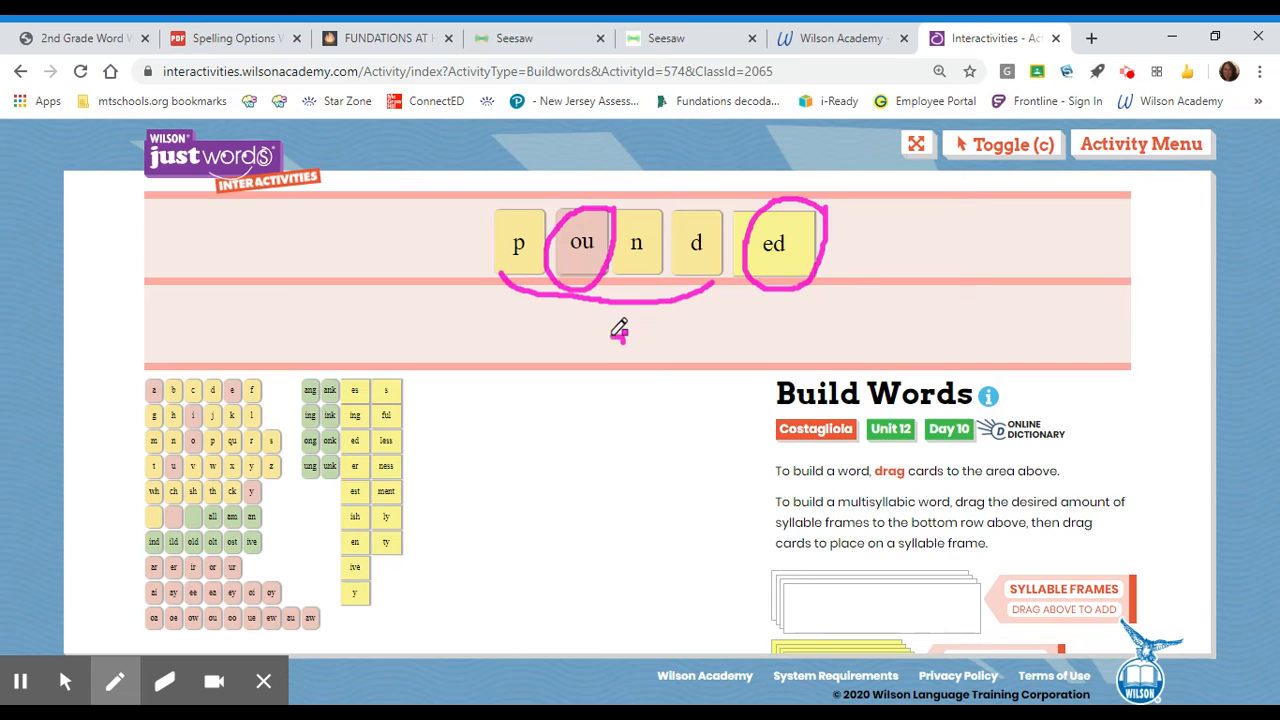
{"action": "left_click_drag", "start_coordinate": [618, 330], "coordinate": [624, 356]}
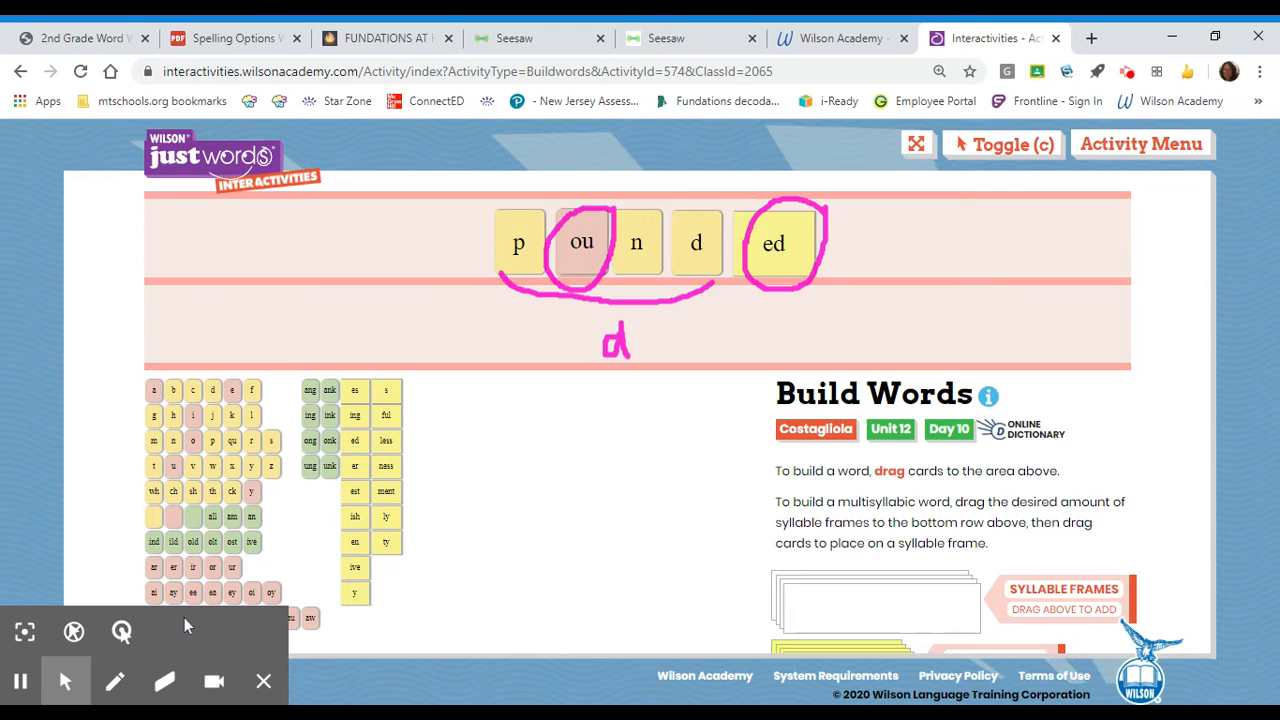
Switch to the Seesaw word cards and pick the marker tool.
{"action": "left_click", "coordinate": [664, 38]}
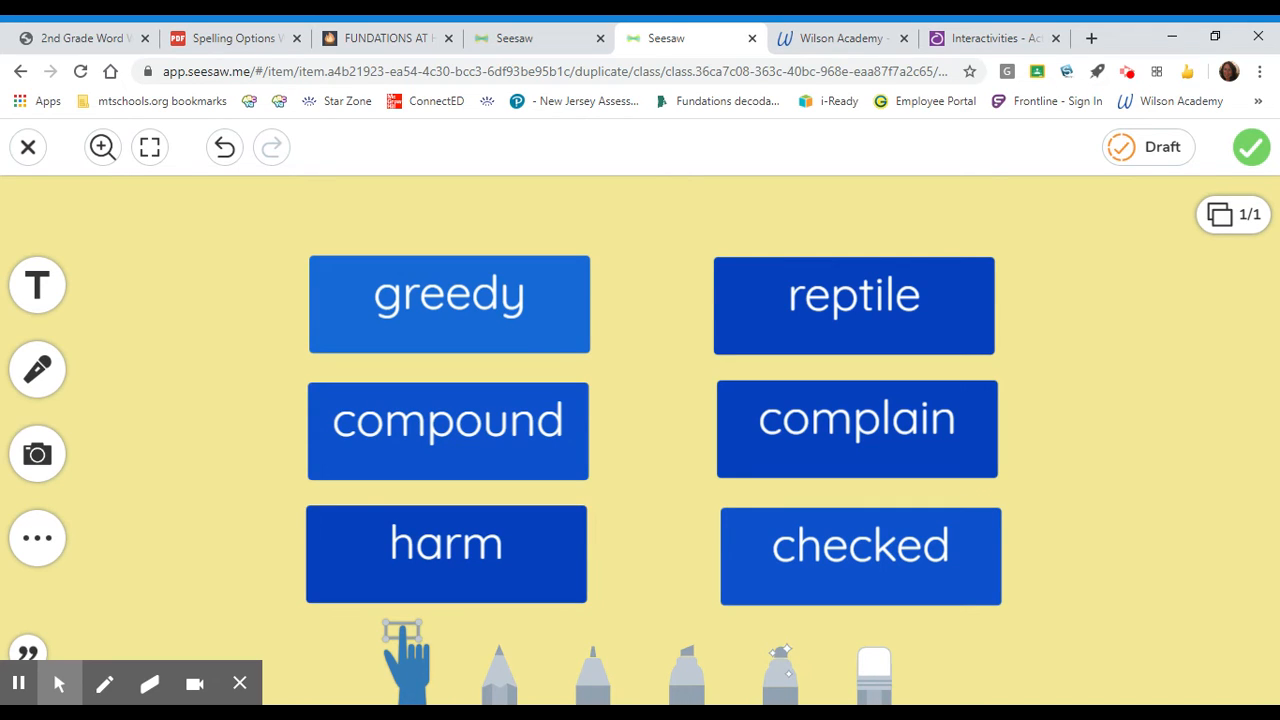
{"action": "mouse_move", "coordinate": [1052, 602]}
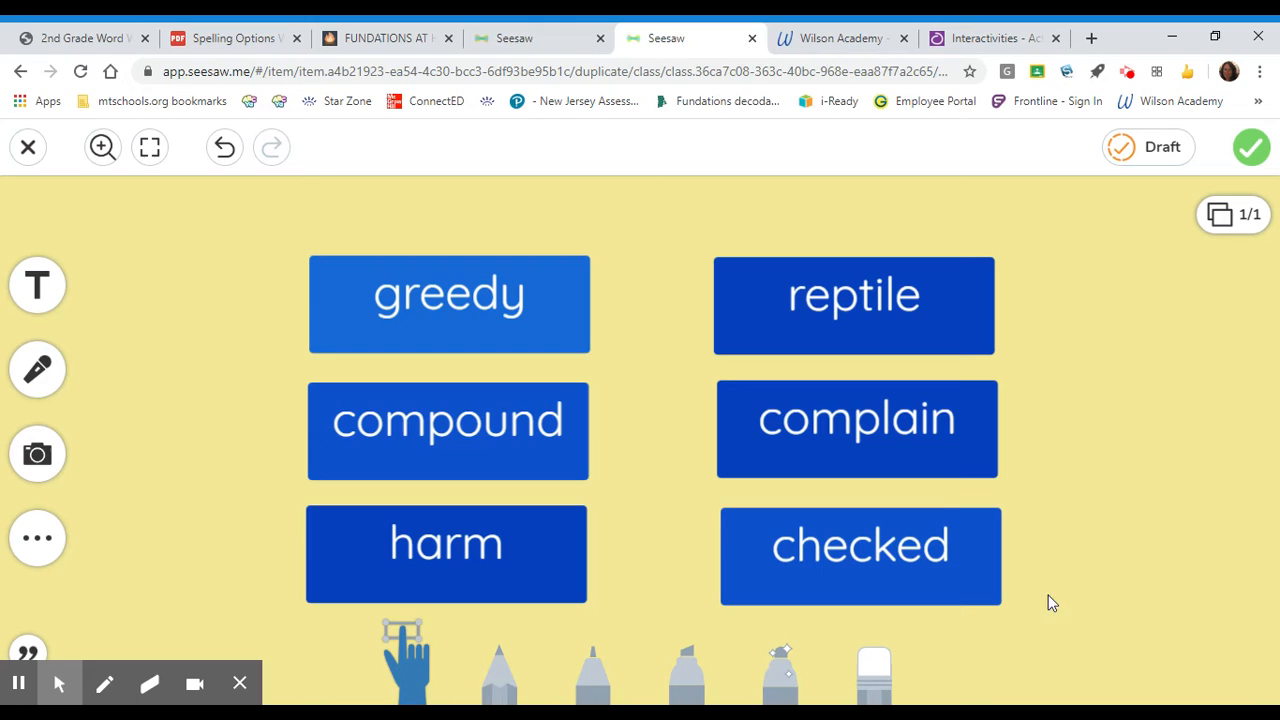
{"action": "mouse_move", "coordinate": [588, 332]}
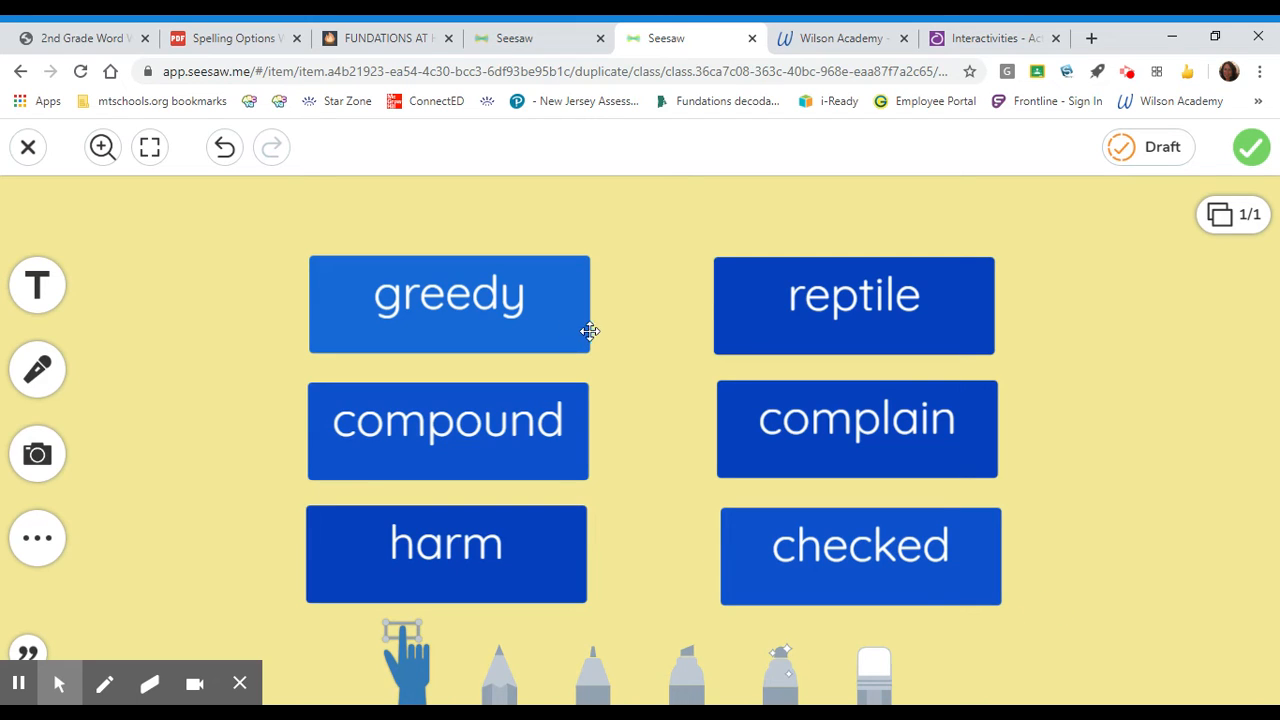
{"action": "mouse_move", "coordinate": [578, 288]}
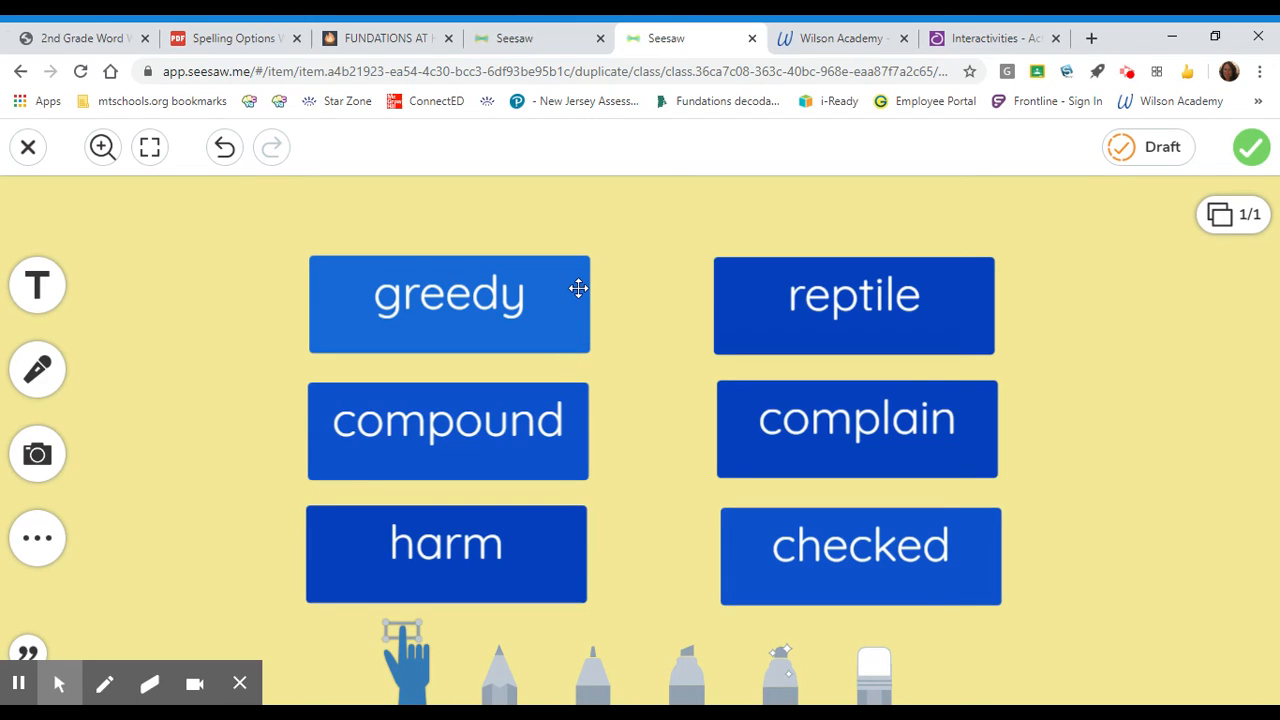
{"action": "mouse_move", "coordinate": [582, 464]}
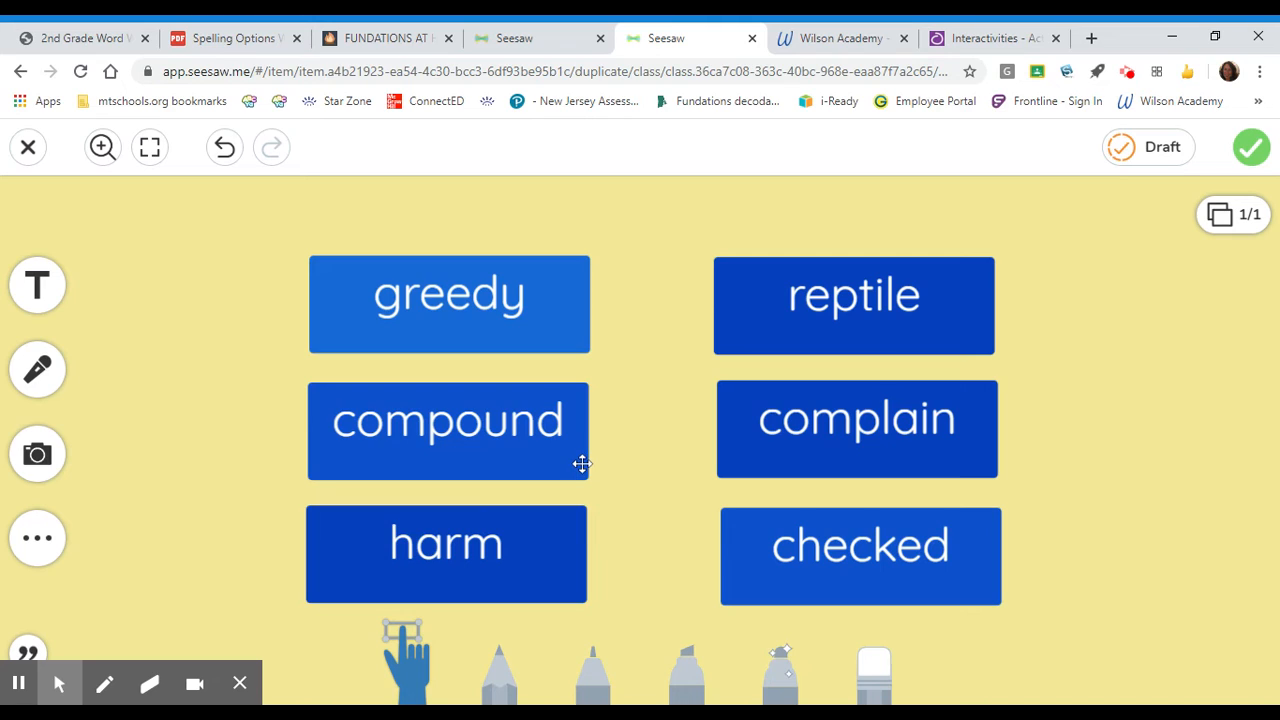
{"action": "mouse_move", "coordinate": [556, 568]}
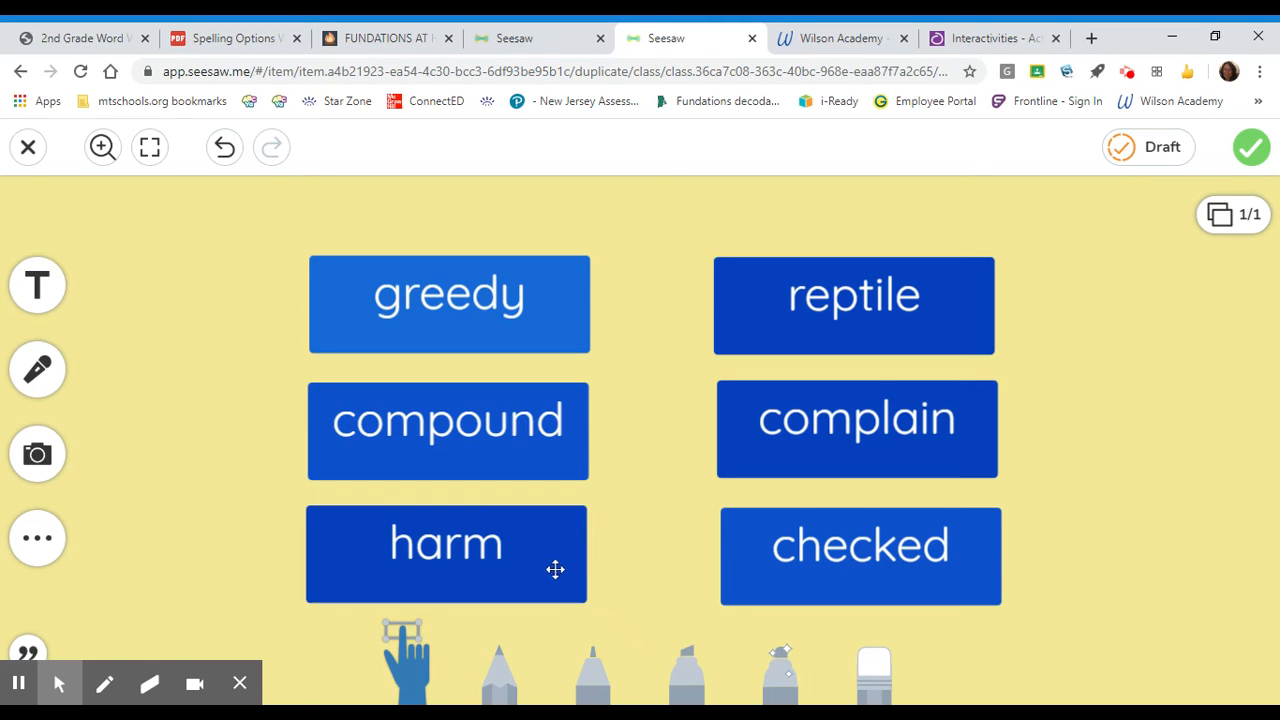
{"action": "mouse_move", "coordinate": [972, 312]}
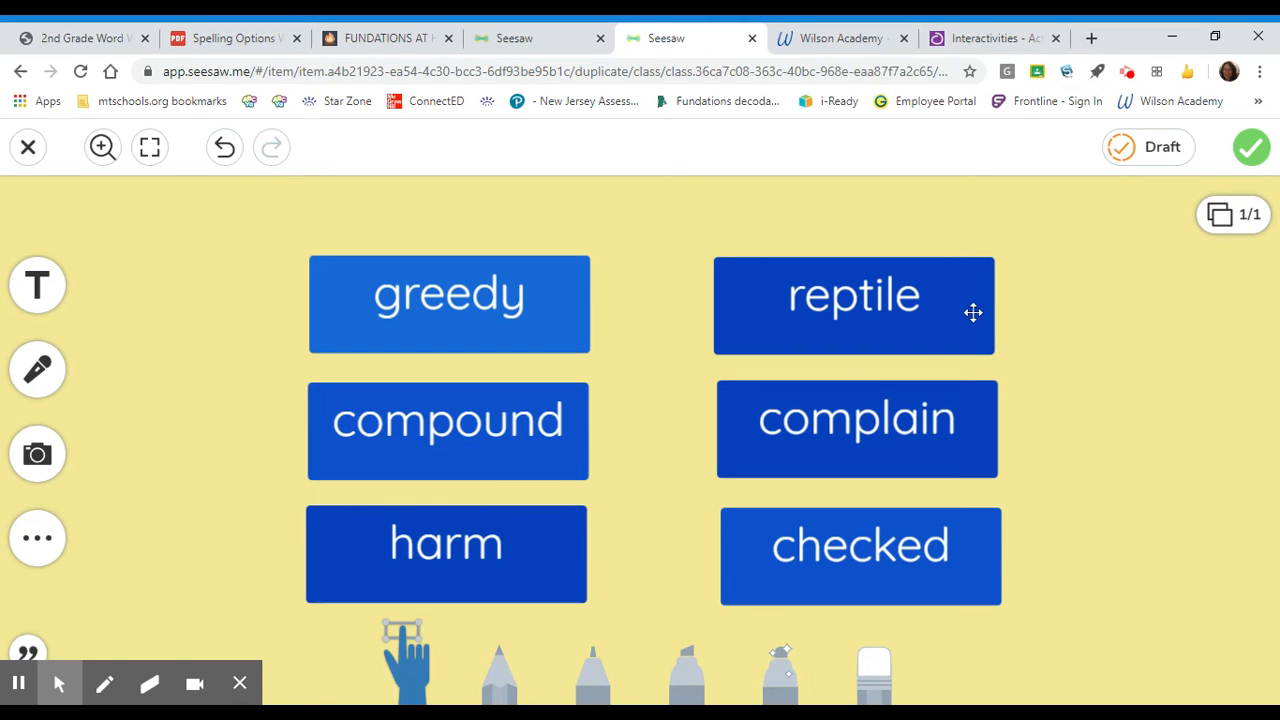
{"action": "mouse_move", "coordinate": [974, 448]}
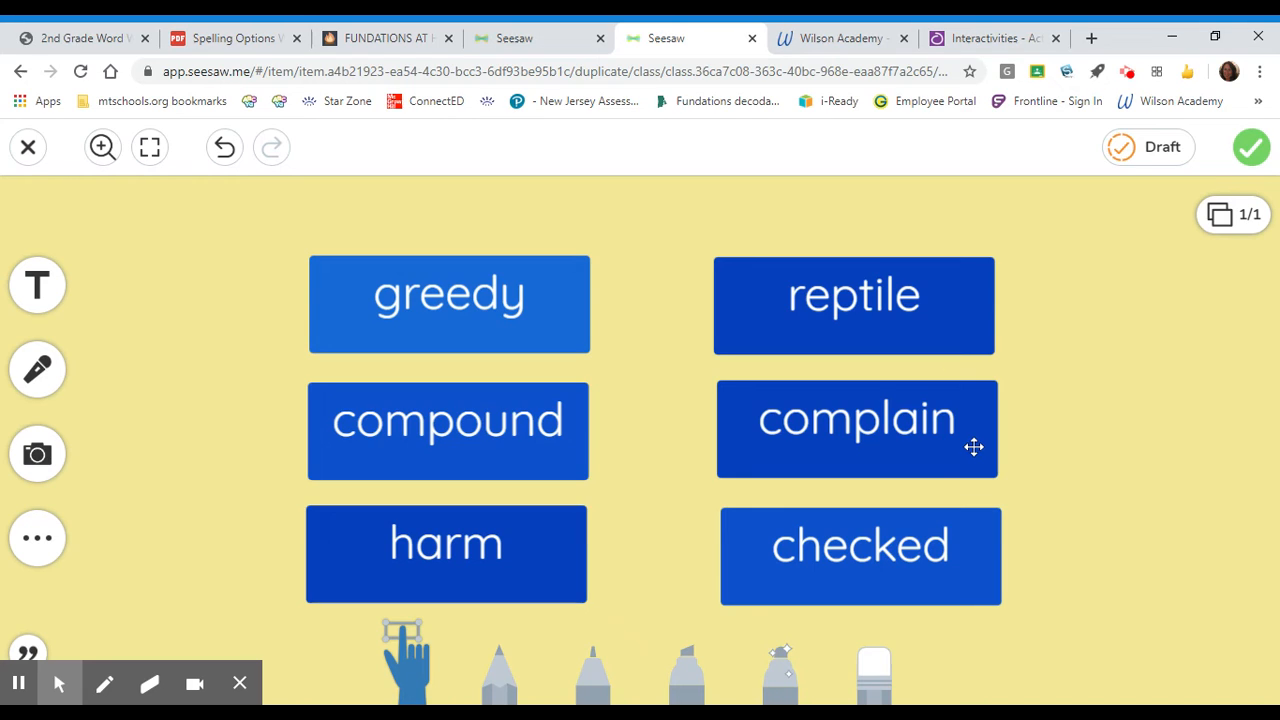
{"action": "mouse_move", "coordinate": [990, 518]}
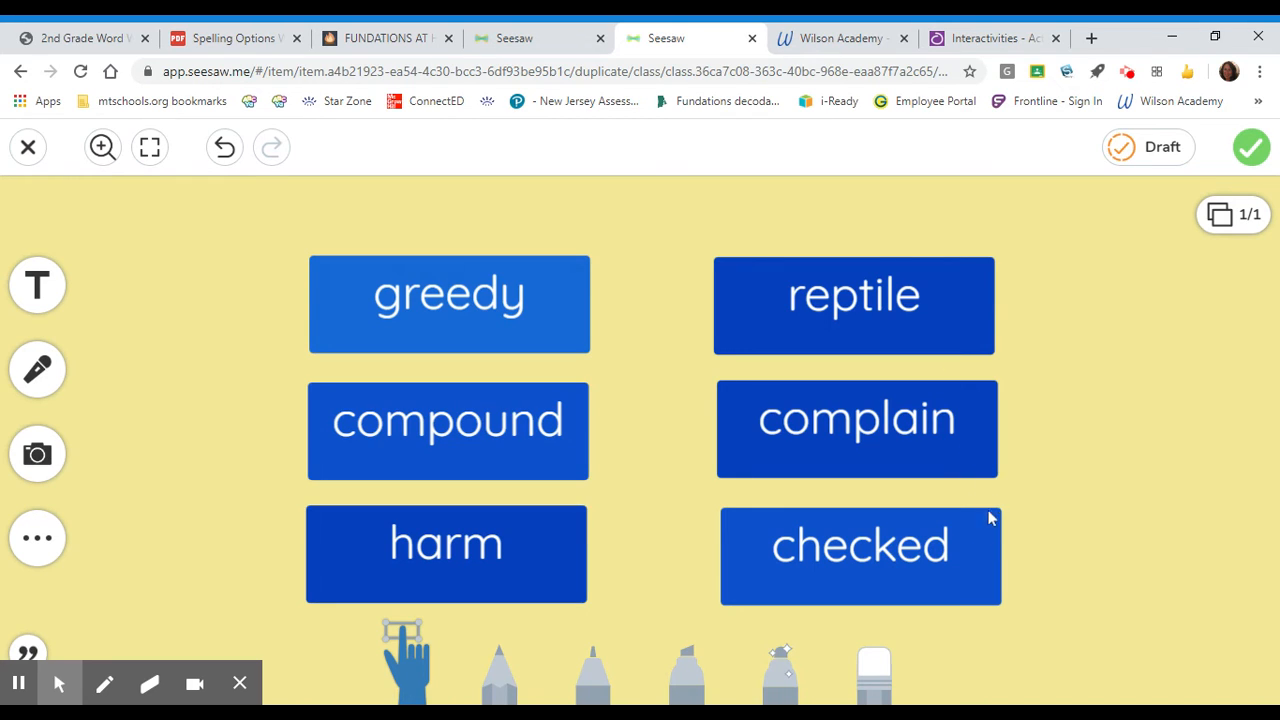
{"action": "mouse_move", "coordinate": [804, 596]}
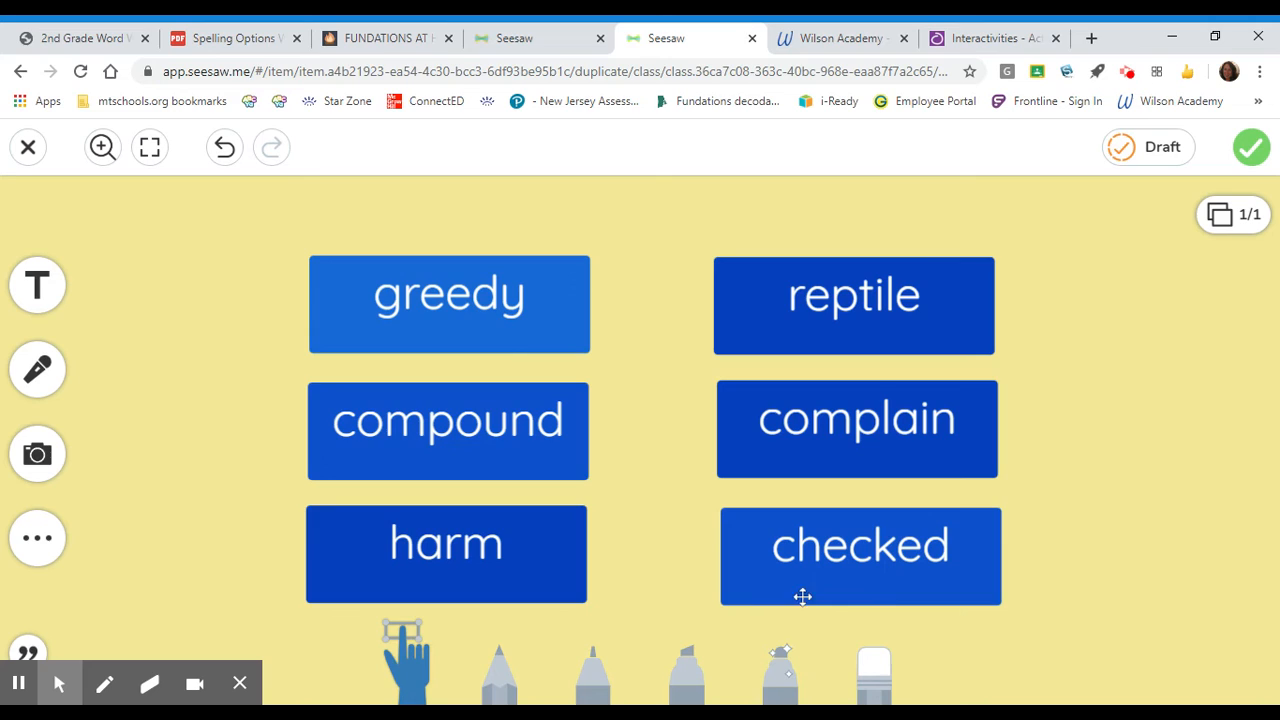
{"action": "left_click", "coordinate": [592, 664]}
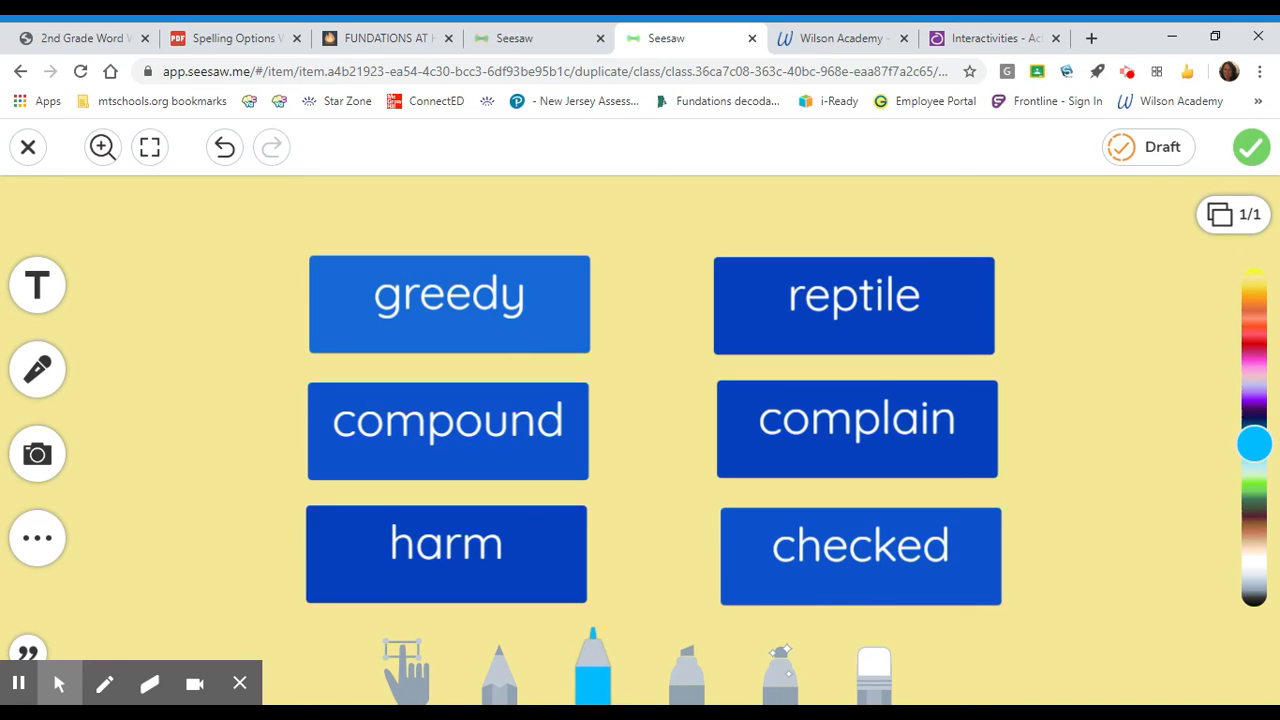
{"action": "mouse_move", "coordinate": [1260, 356]}
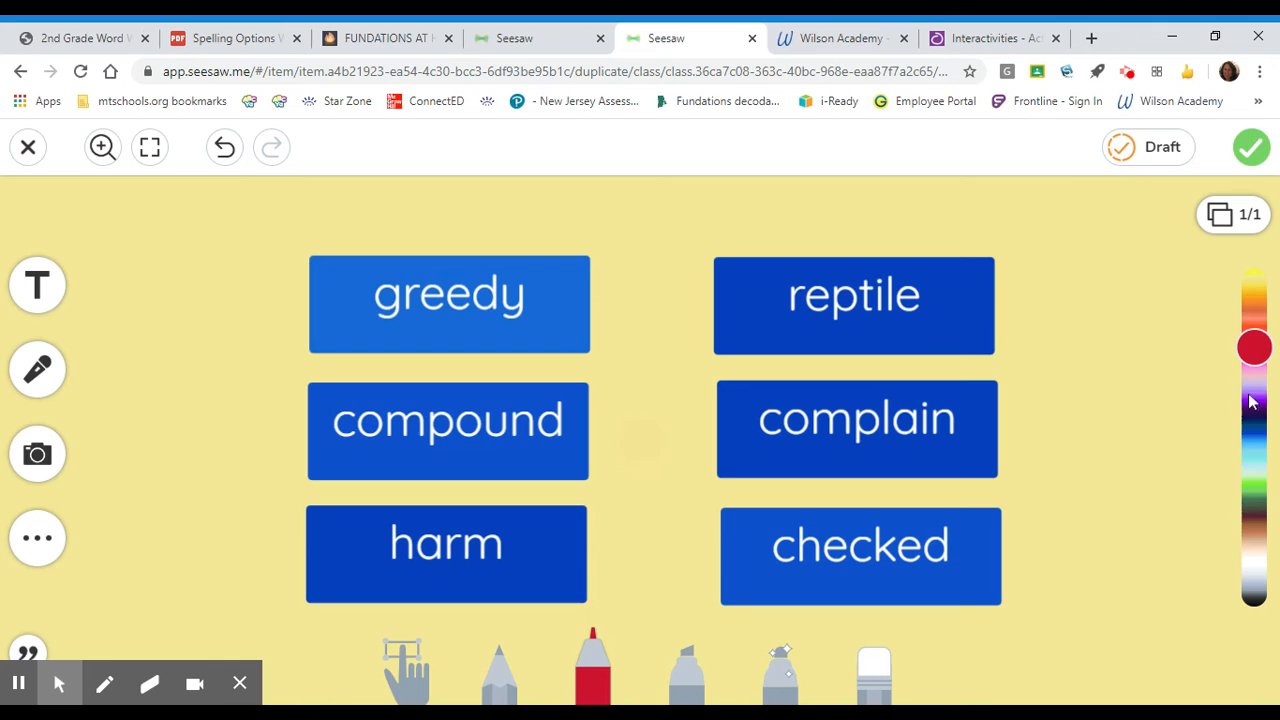
{"action": "mouse_move", "coordinate": [1248, 396]}
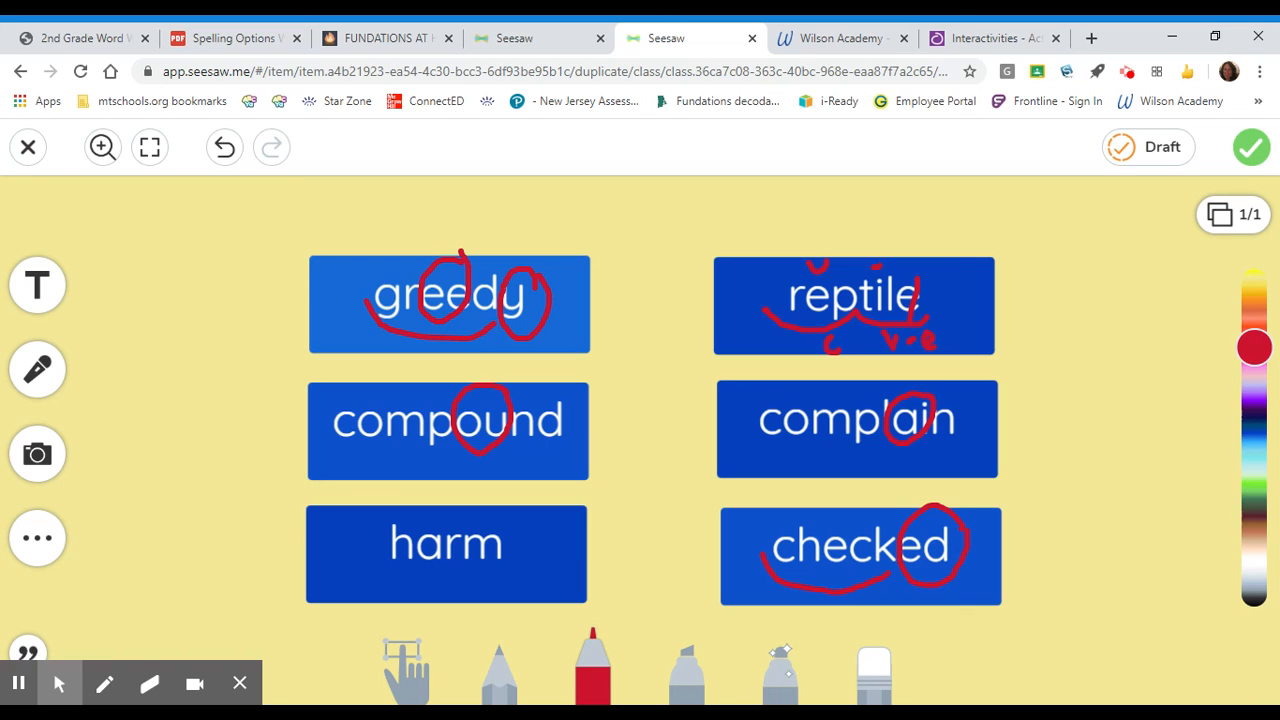
Add red marks on and under the word harm.
{"action": "left_click_drag", "start_coordinate": [410, 524], "coordinate": [444, 570]}
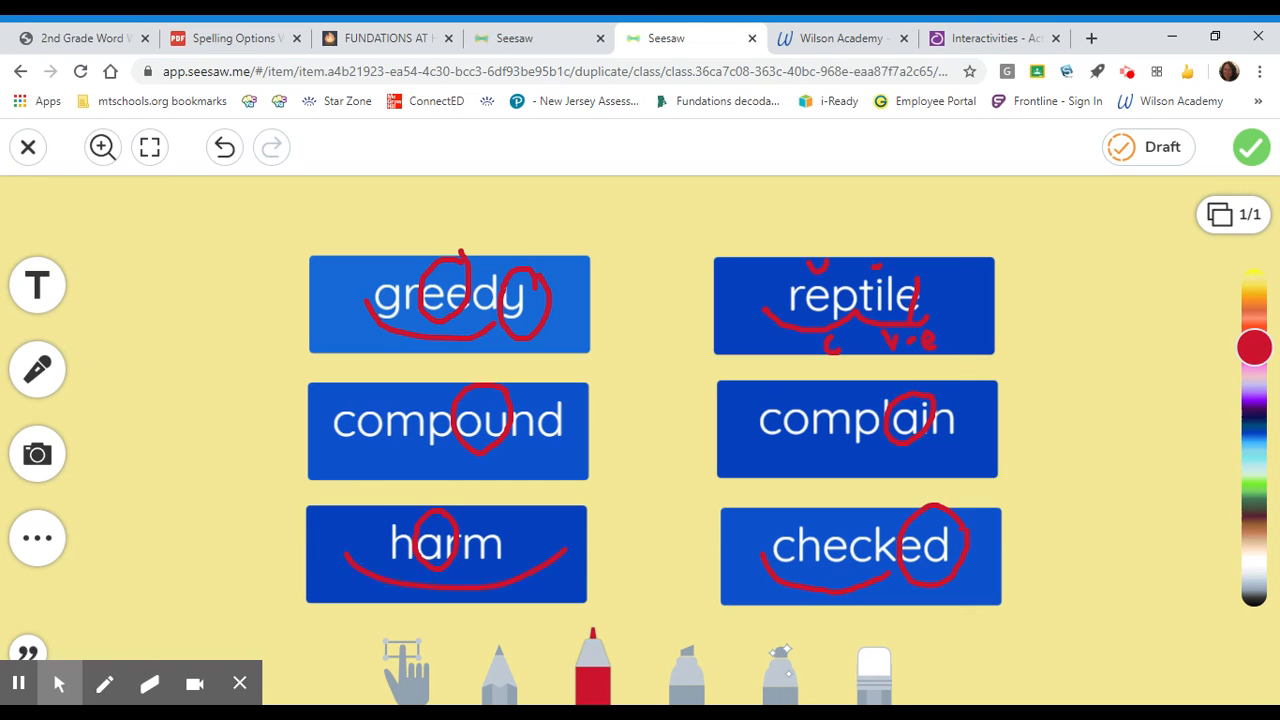
{"action": "left_click_drag", "start_coordinate": [432, 590], "coordinate": [432, 624]}
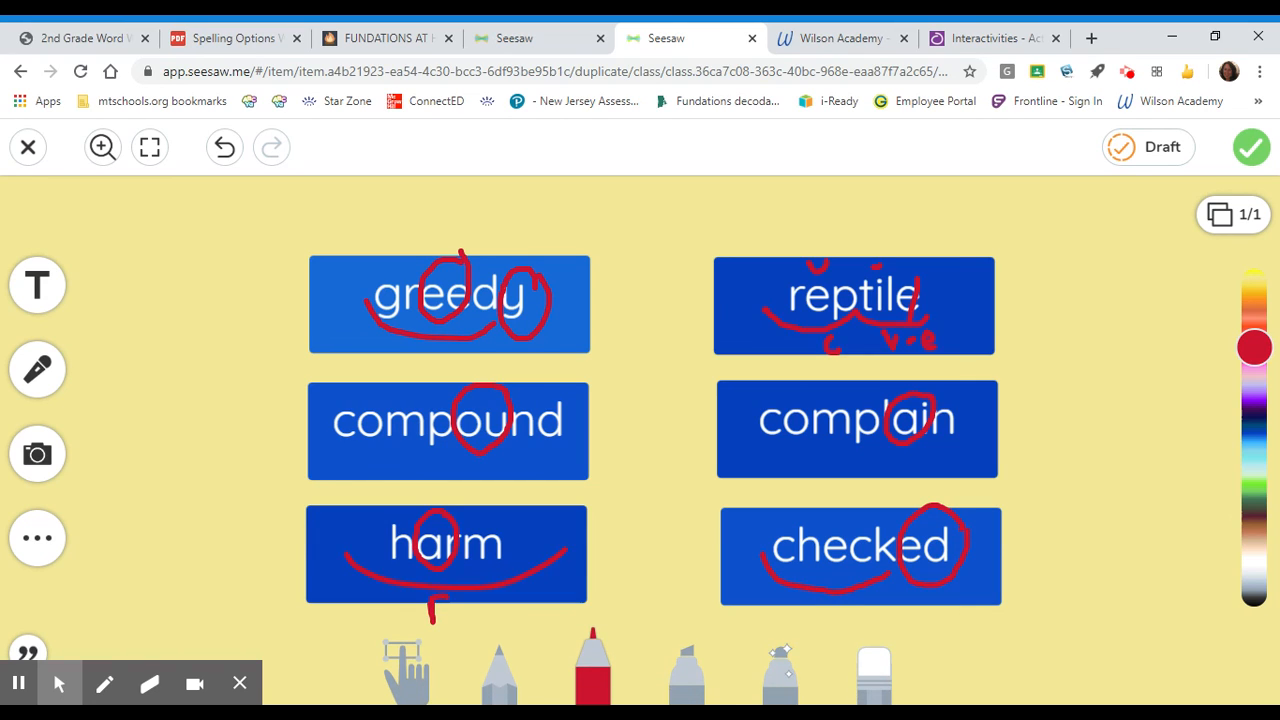